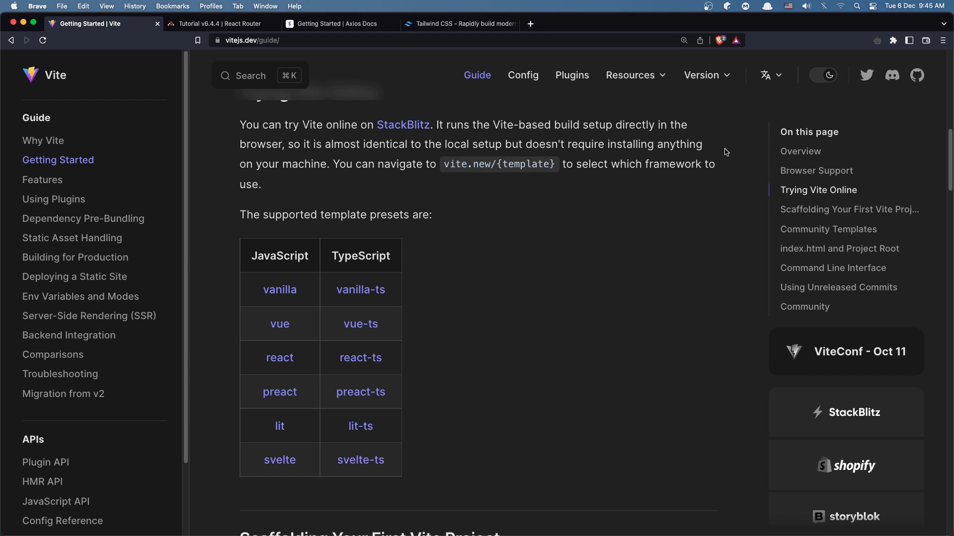
mouse_move(199, 74)
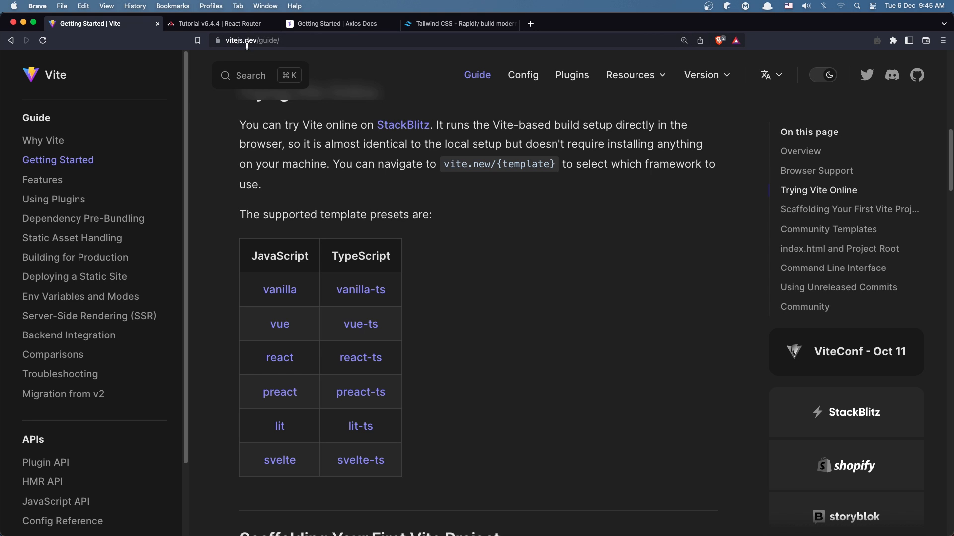
mouse_move(231, 131)
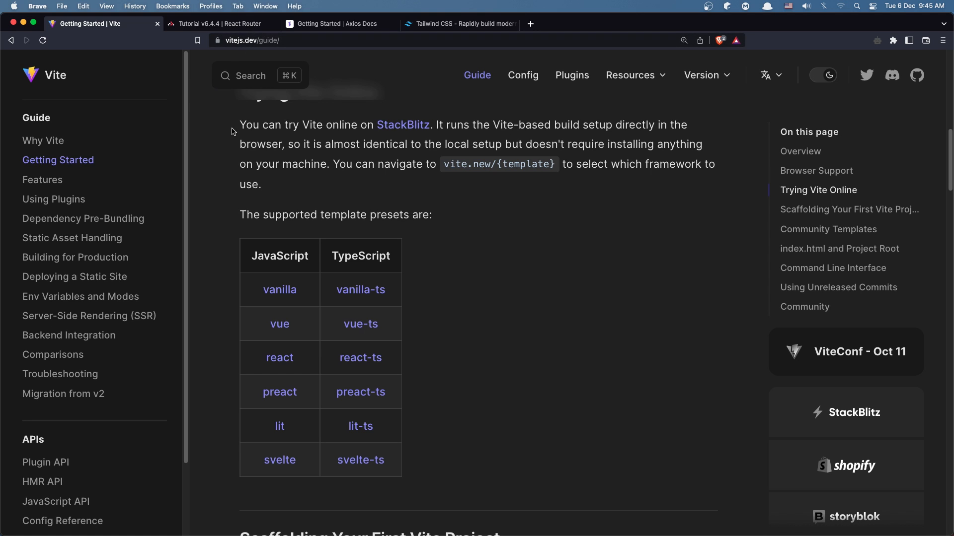
mouse_move(269, 219)
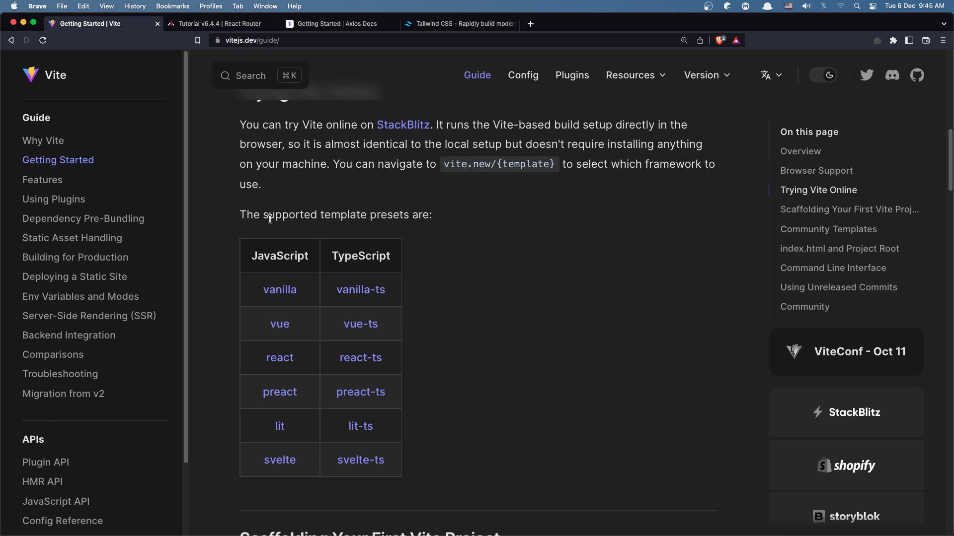
mouse_move(452, 224)
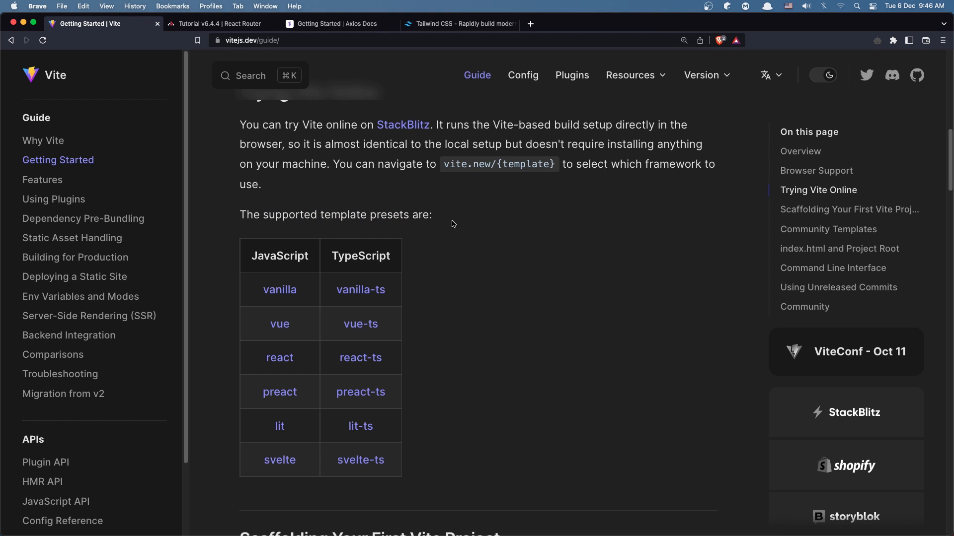
mouse_move(304, 277)
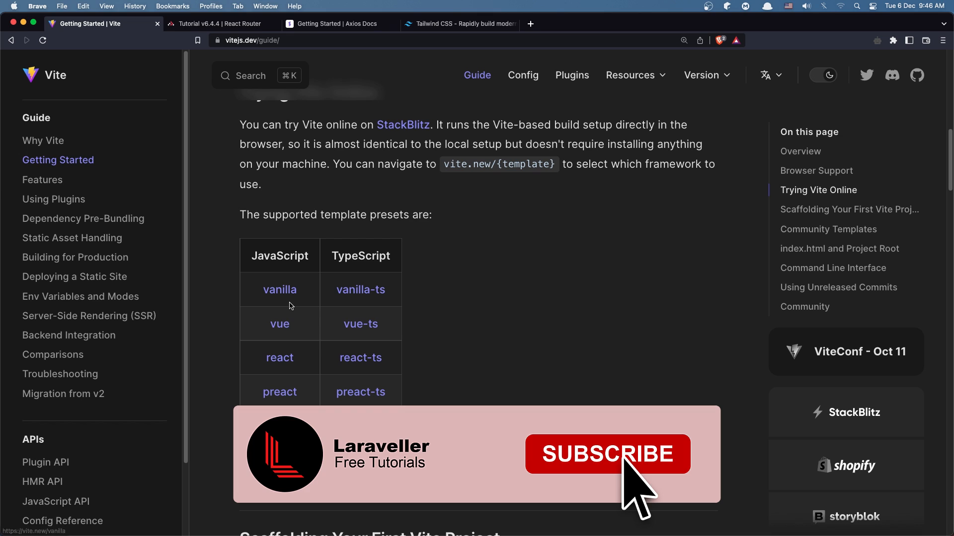
Scroll past the template presets table to the Scaffolding Your First Vite Project section
left_click(606, 454)
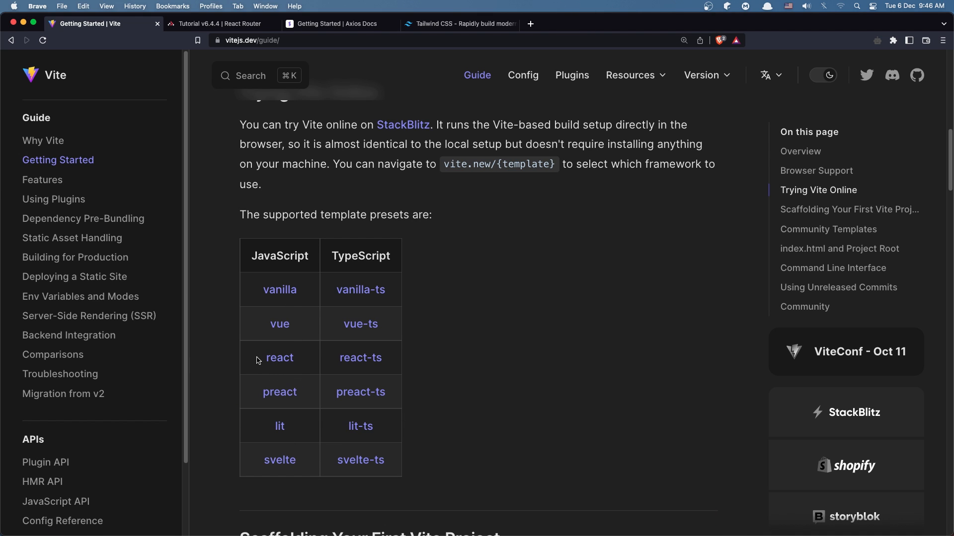
mouse_move(476, 338)
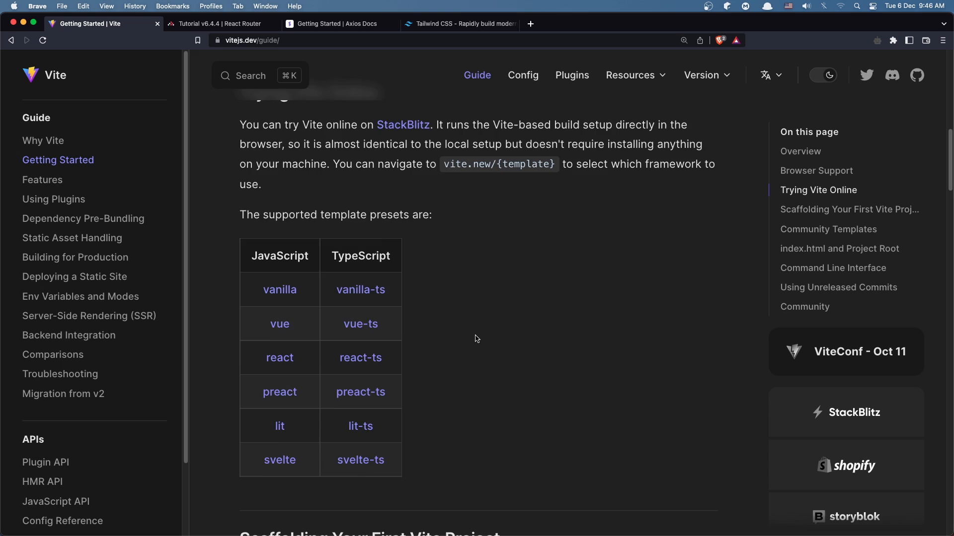
scroll("down", 3)
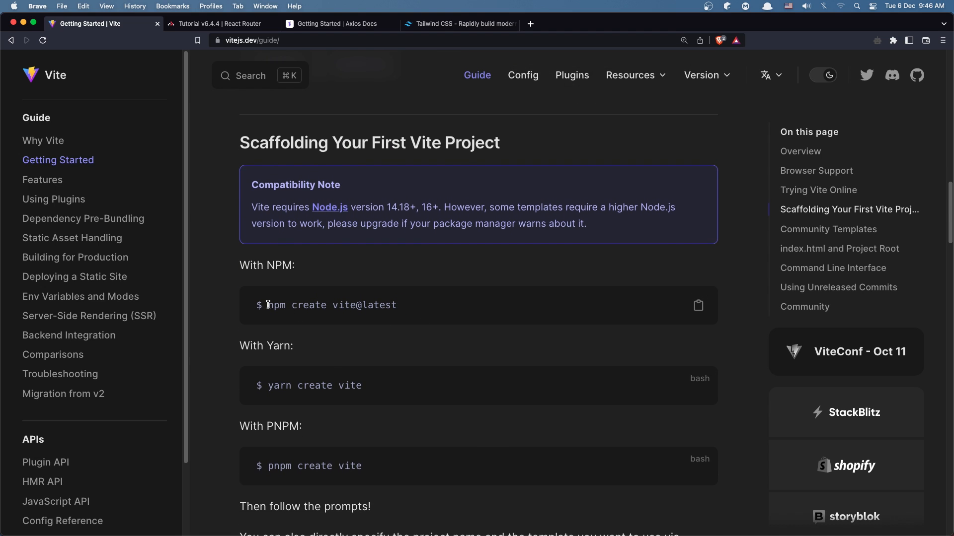
mouse_move(279, 385)
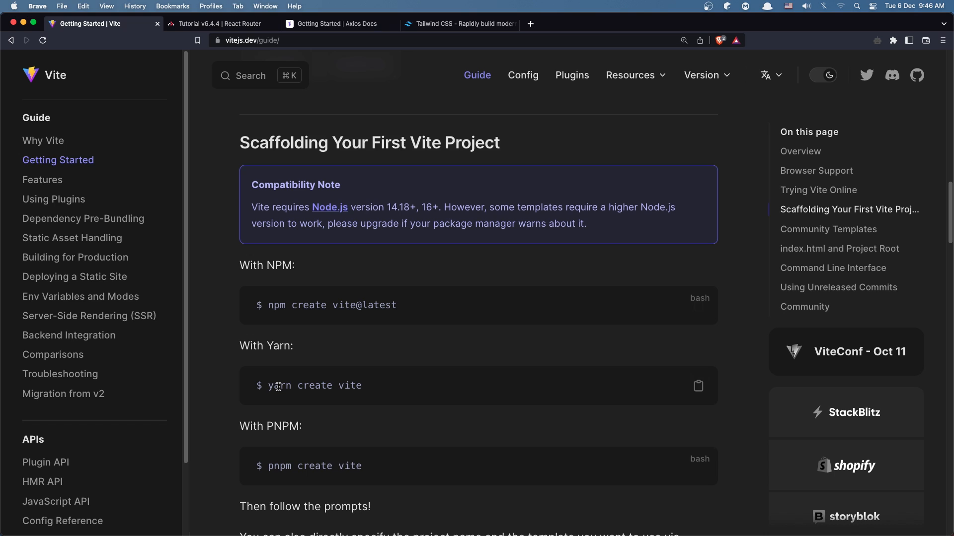
mouse_move(276, 306)
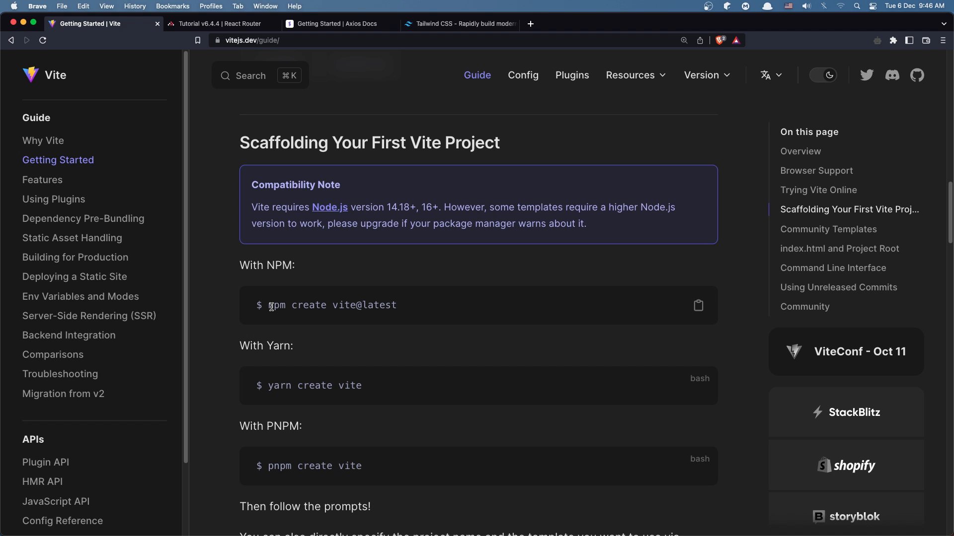
Highlight the npm 7+ command 'npm create vite@latest my-vue-app -- --template vue'
double_click(276, 304)
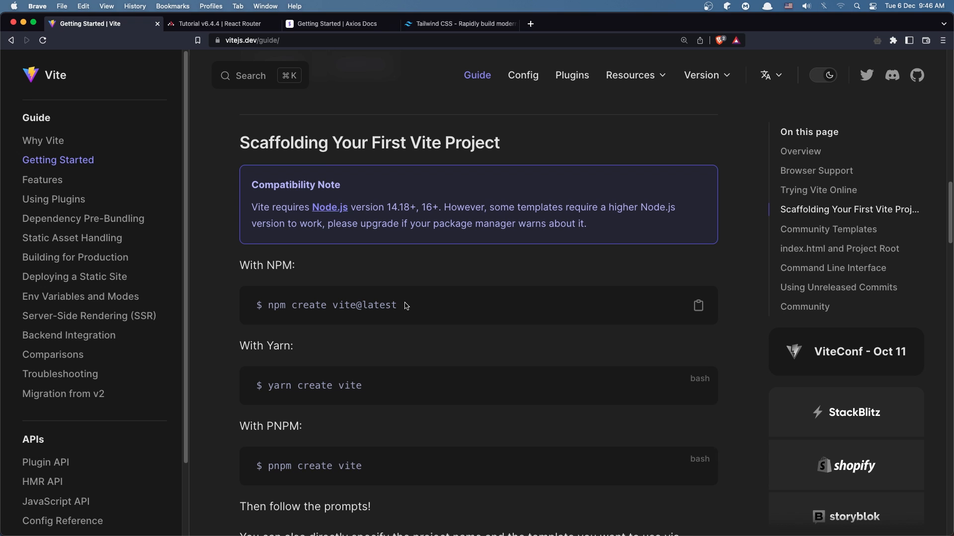
scroll("down", 3)
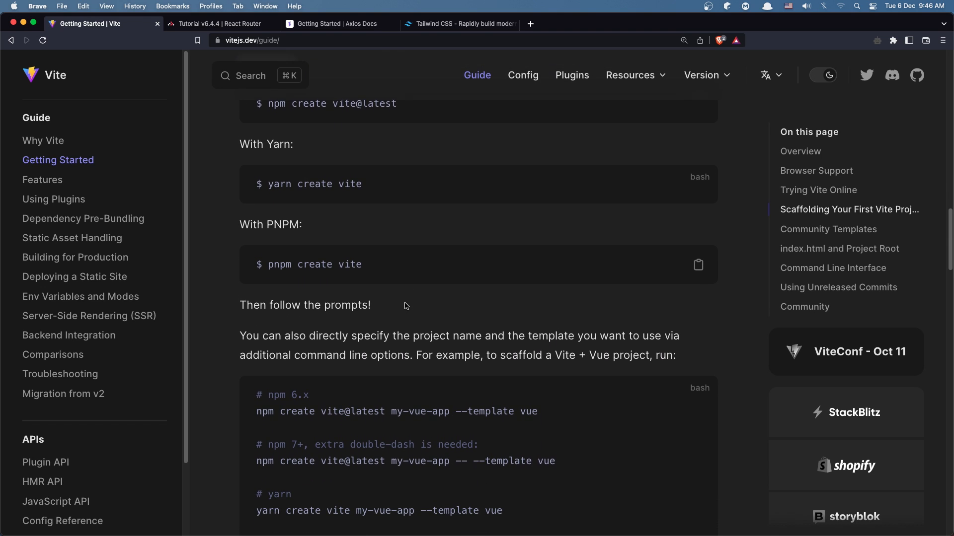
scroll("down", 3)
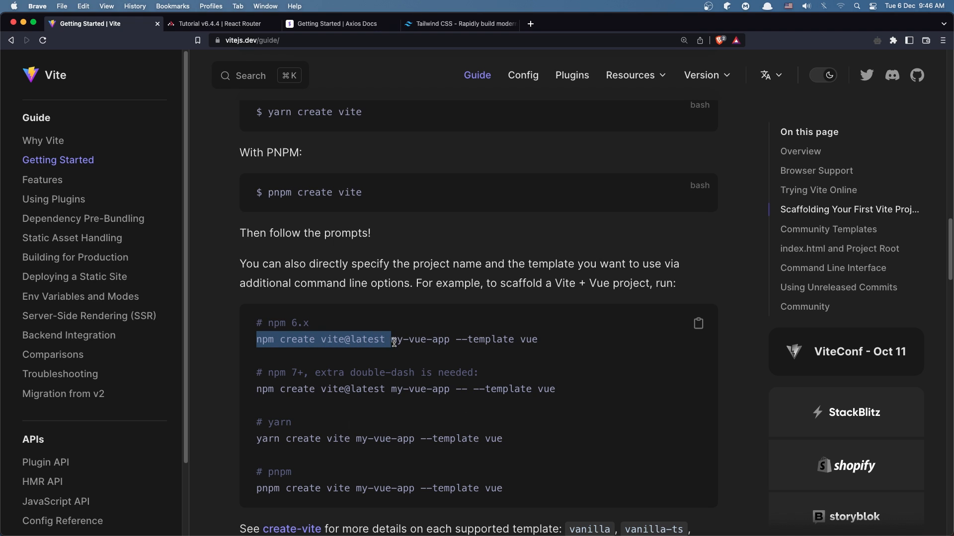
double_click(419, 340)
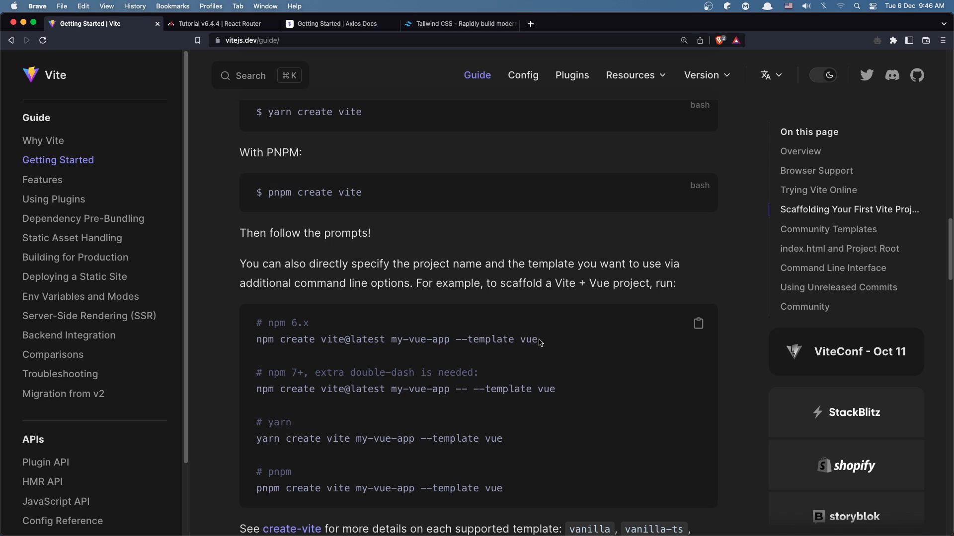
mouse_move(300, 350)
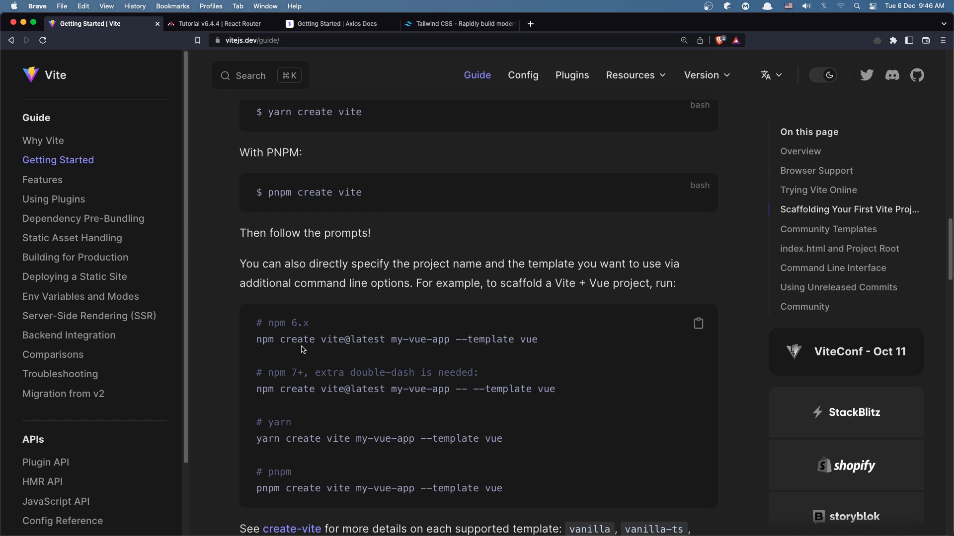
double_click(298, 323)
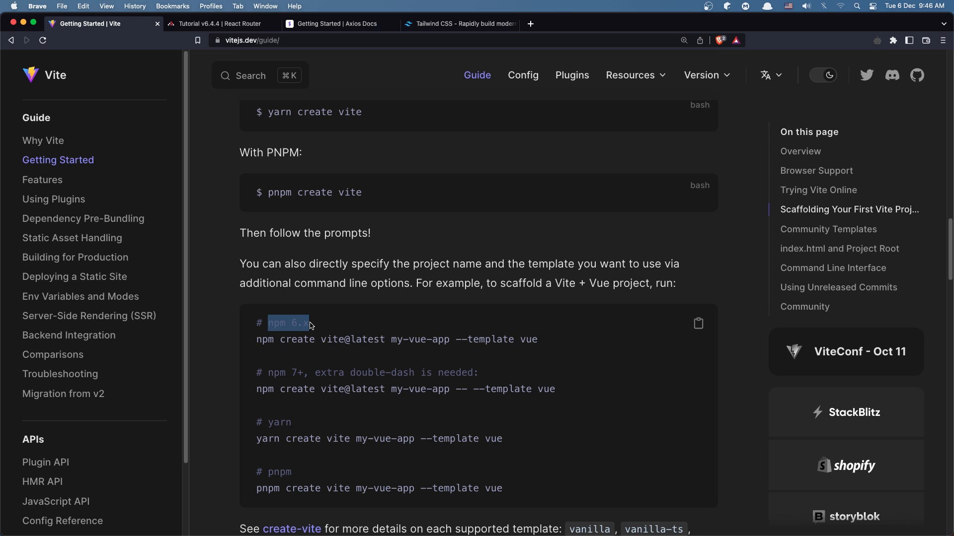
mouse_move(307, 381)
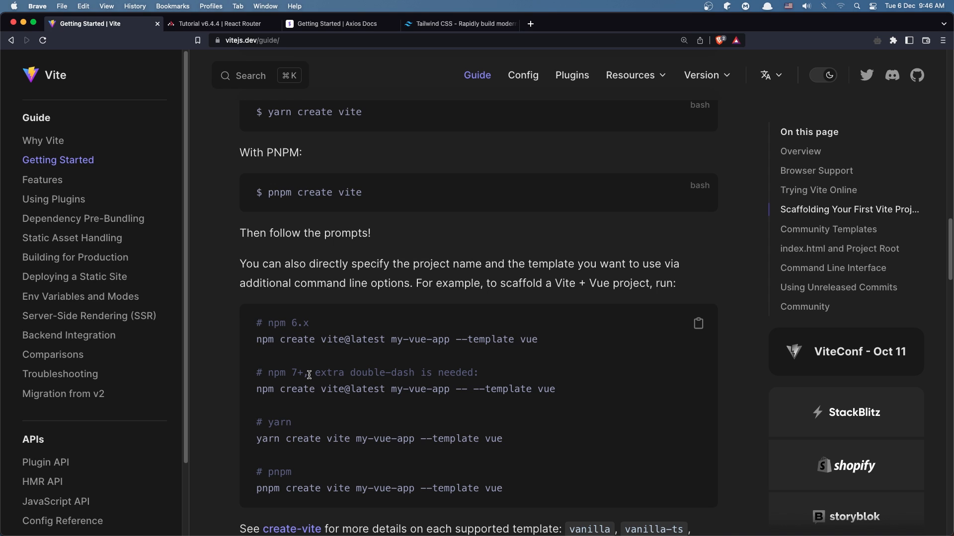
mouse_move(276, 389)
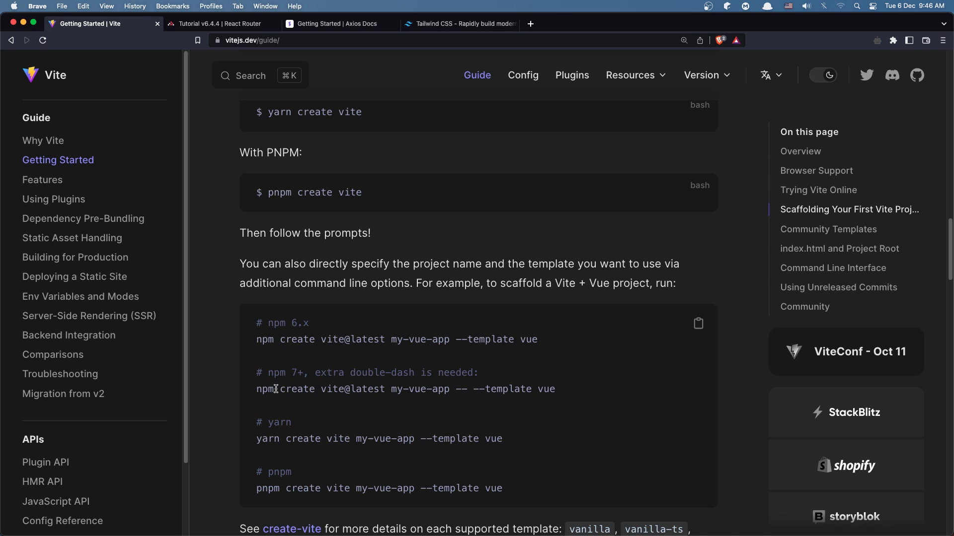
double_click(268, 390)
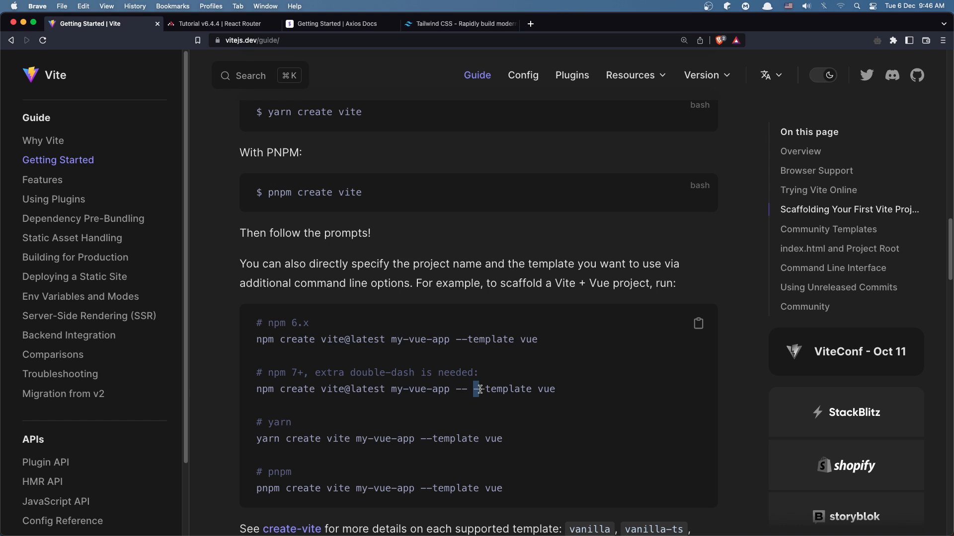
double_click(546, 390)
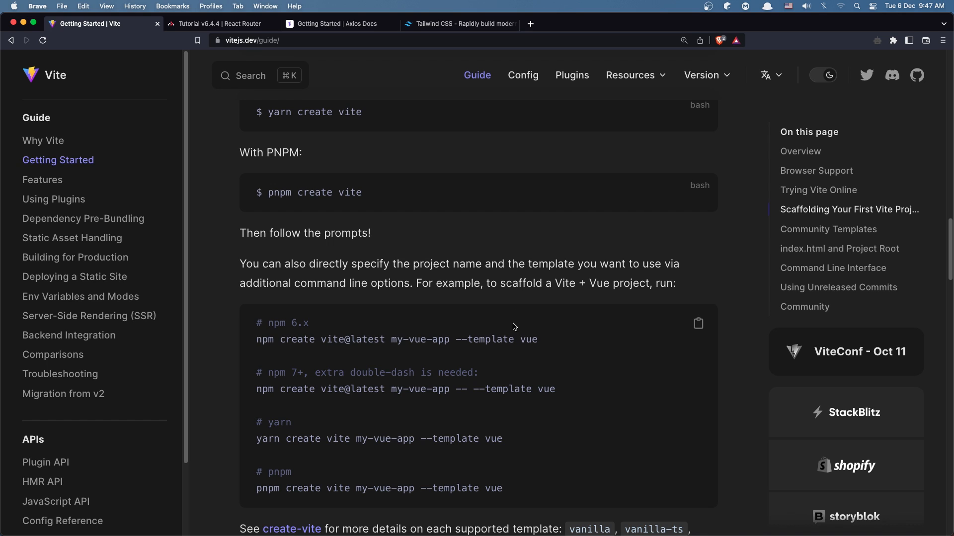
double_click(284, 372)
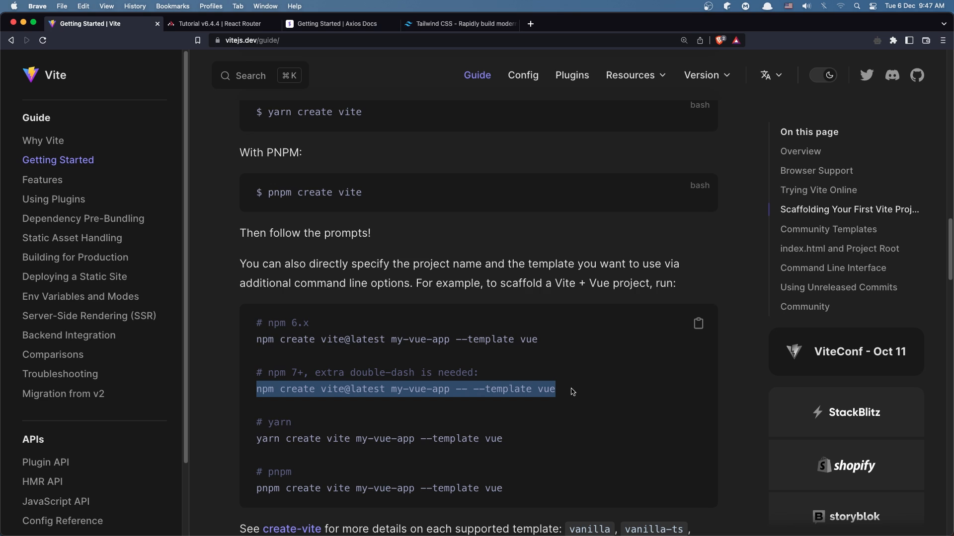
mouse_move(571, 387)
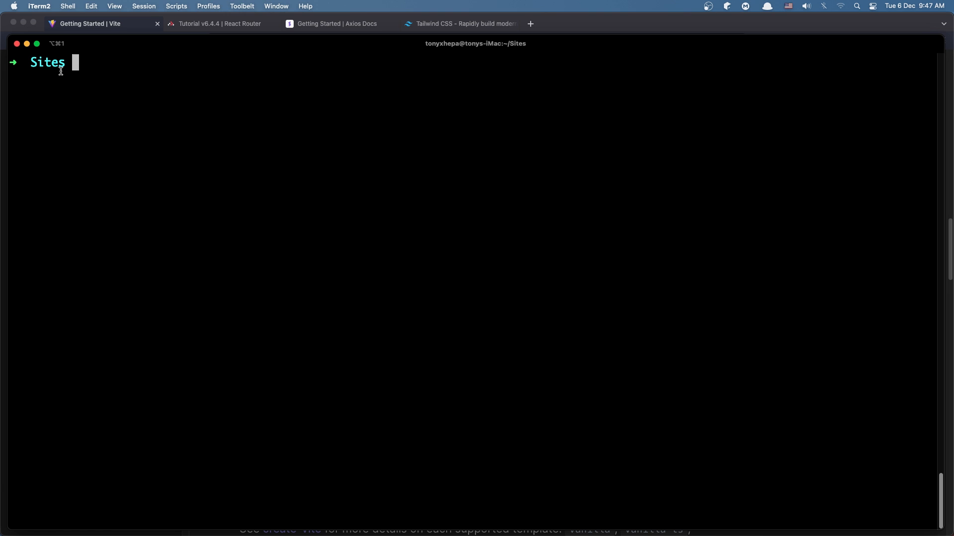
From the Sites folder, scaffold react-breeze-api using the react template
double_click(47, 62)
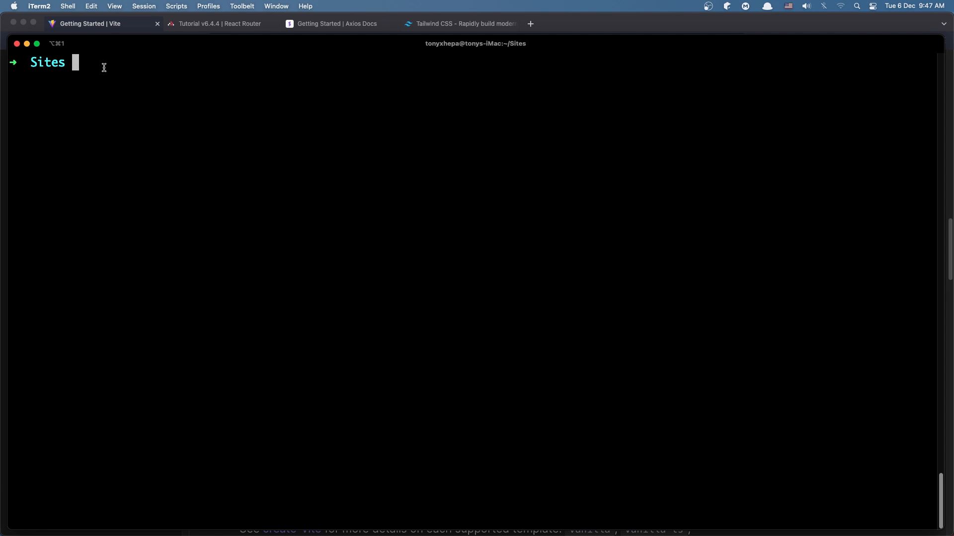
type("Sites")
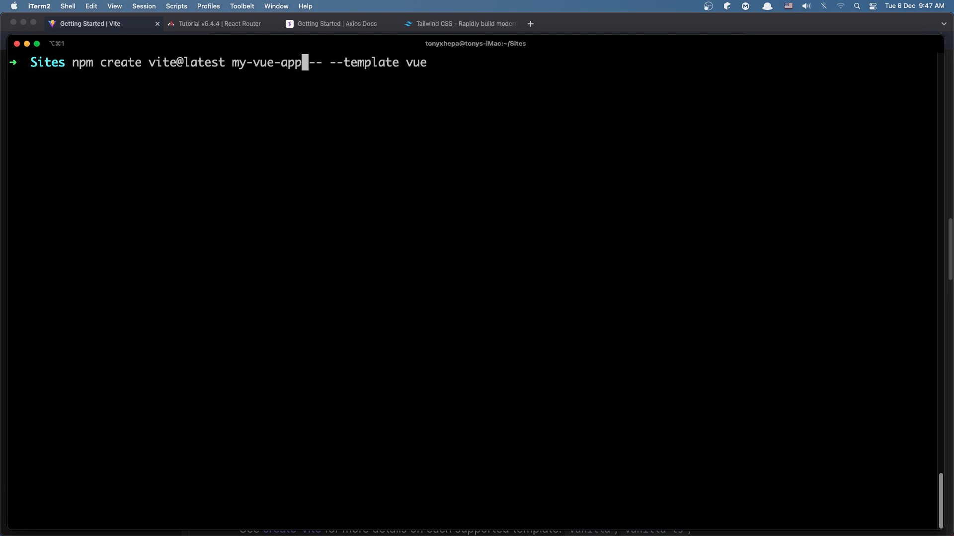
key("backspace")
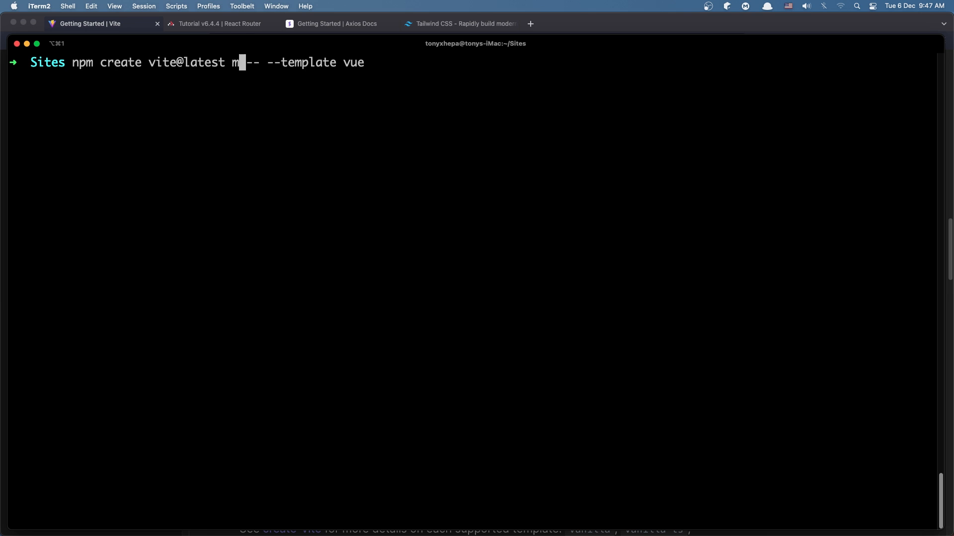
type("eac")
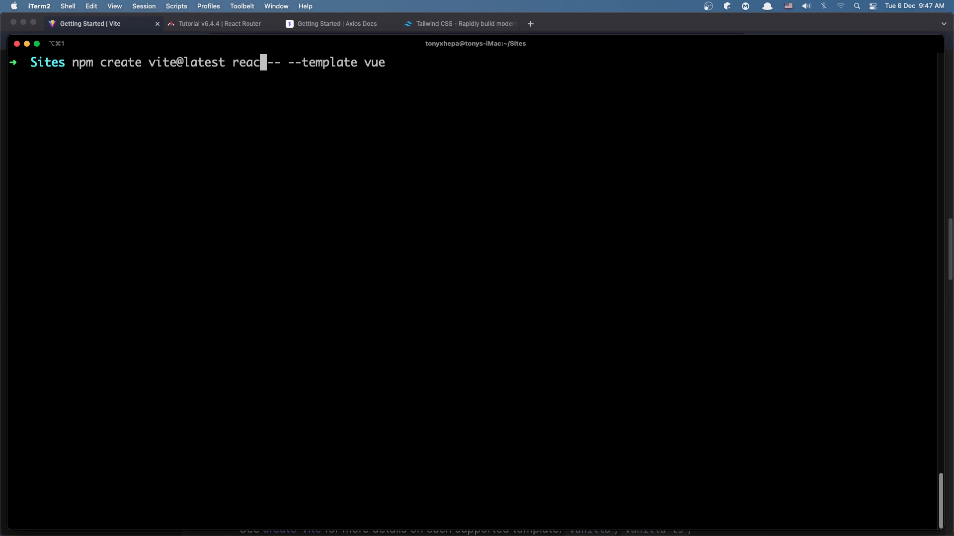
type("t-breeze-api")
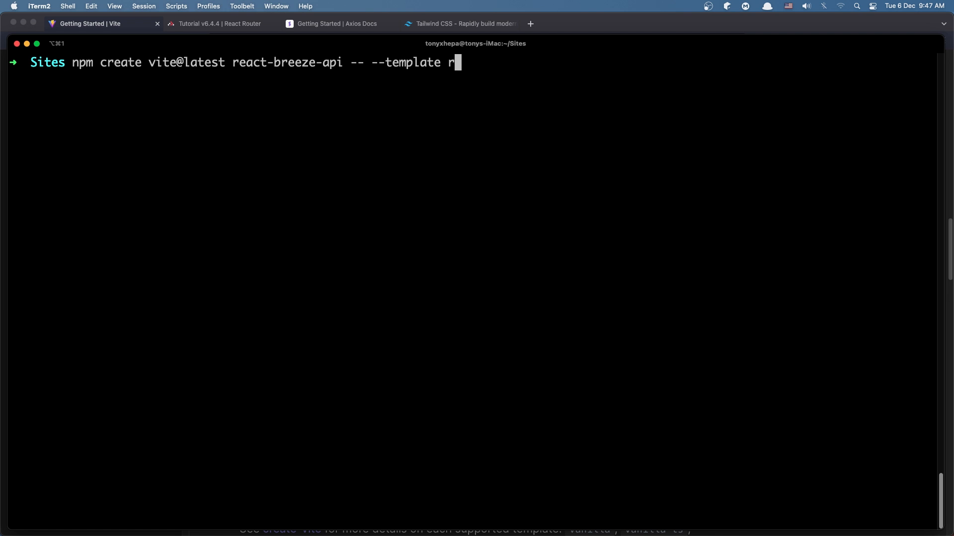
type("eact")
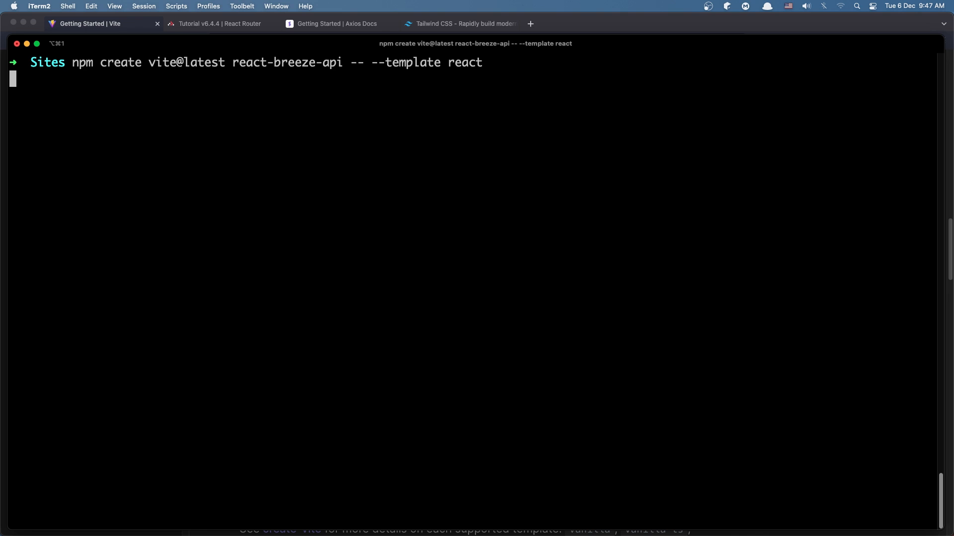
key("Return")
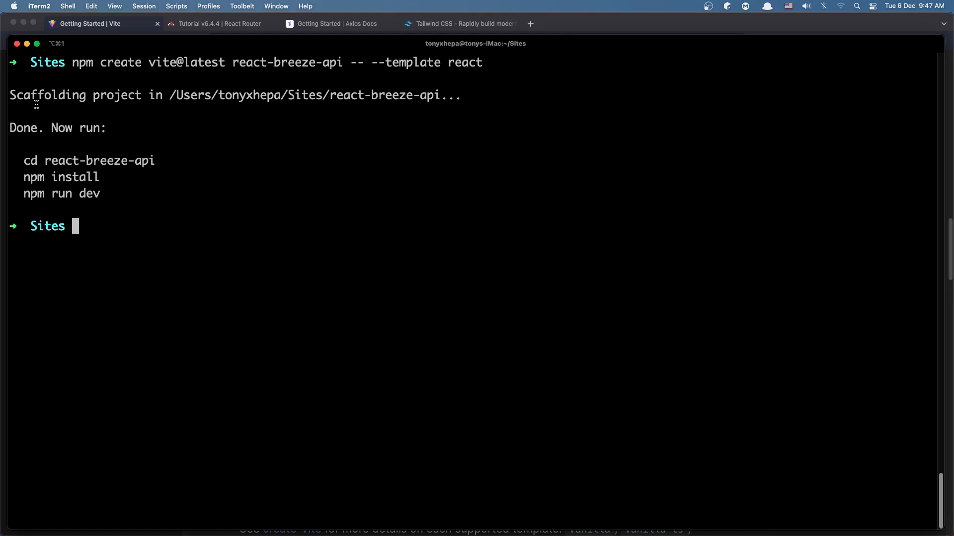
mouse_move(171, 171)
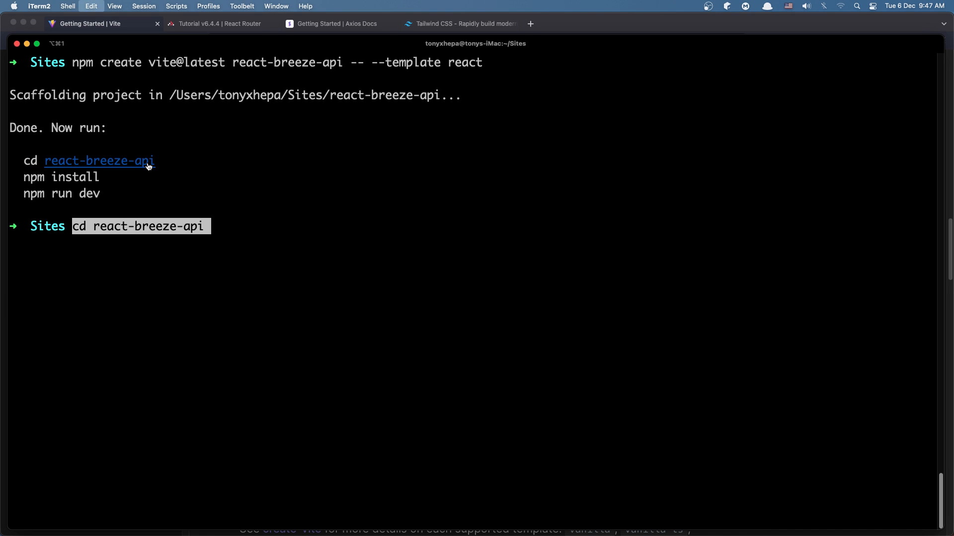
key("Return")
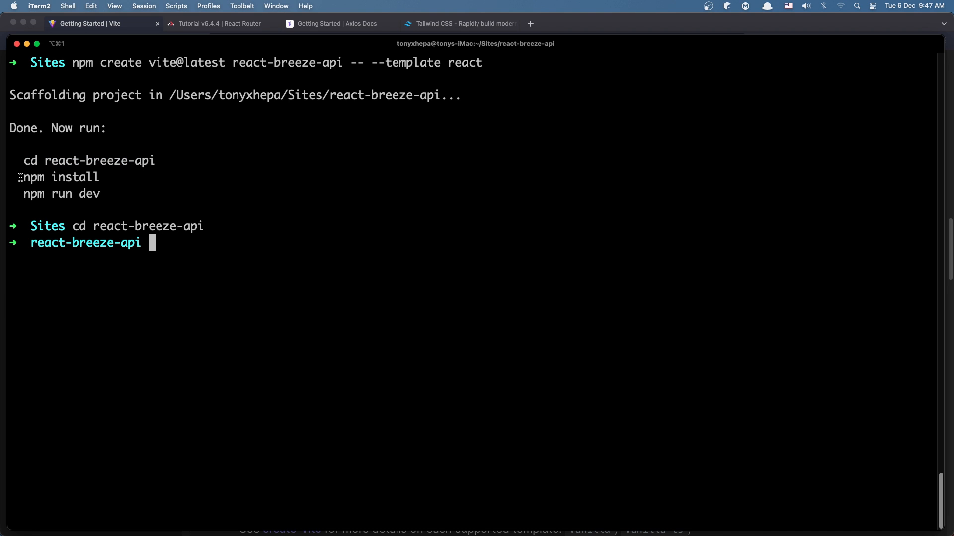
double_click(59, 177)
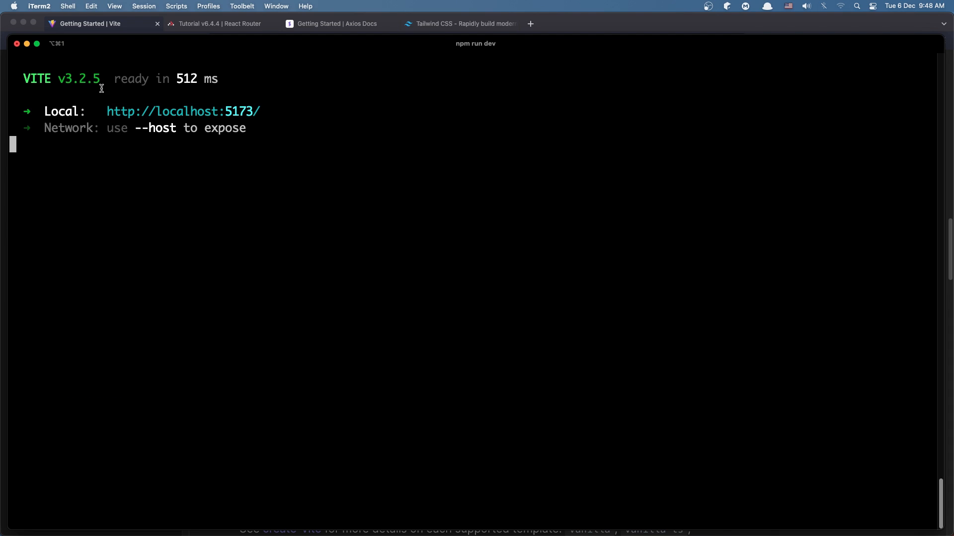
double_click(182, 112)
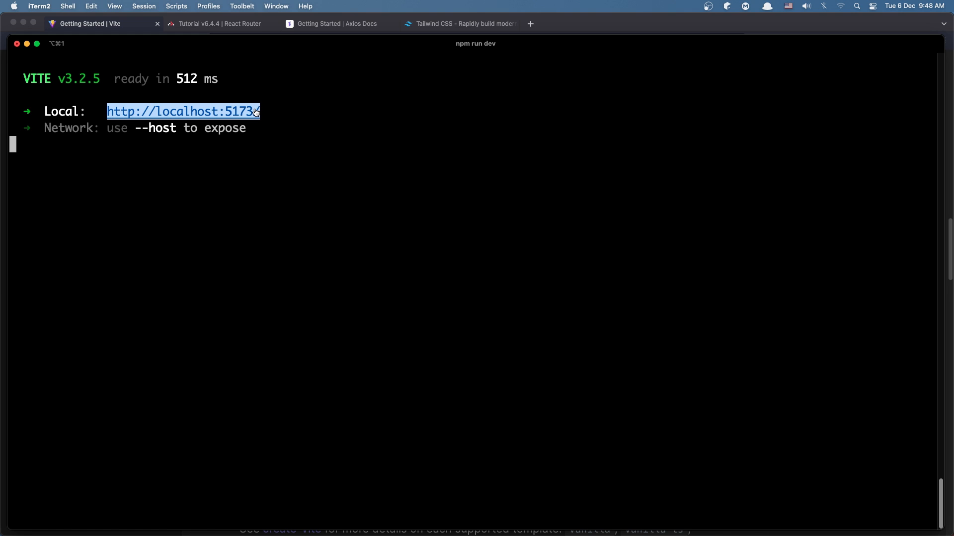
left_click(89, 23)
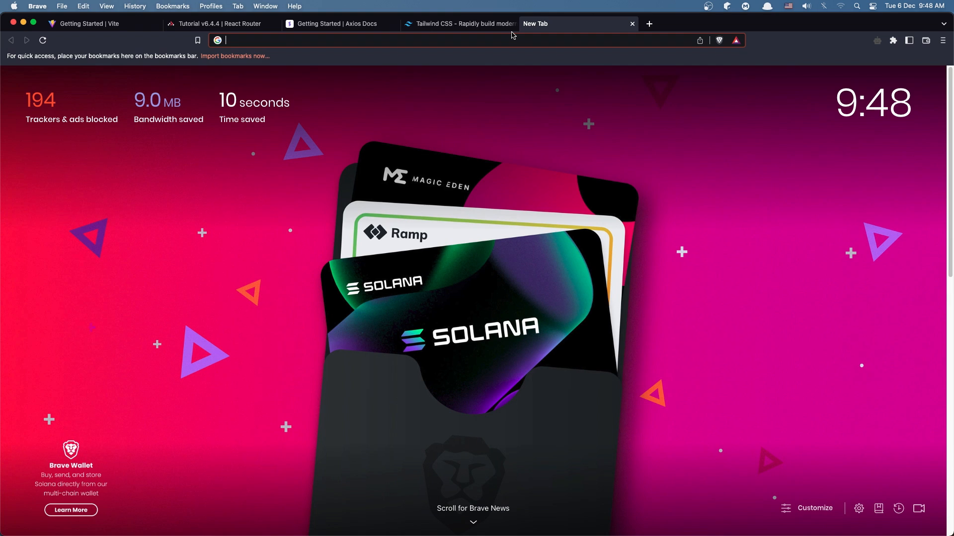
Load localhost:5173, bump the counter to 9, and return to React Router
type("localhost:5173")
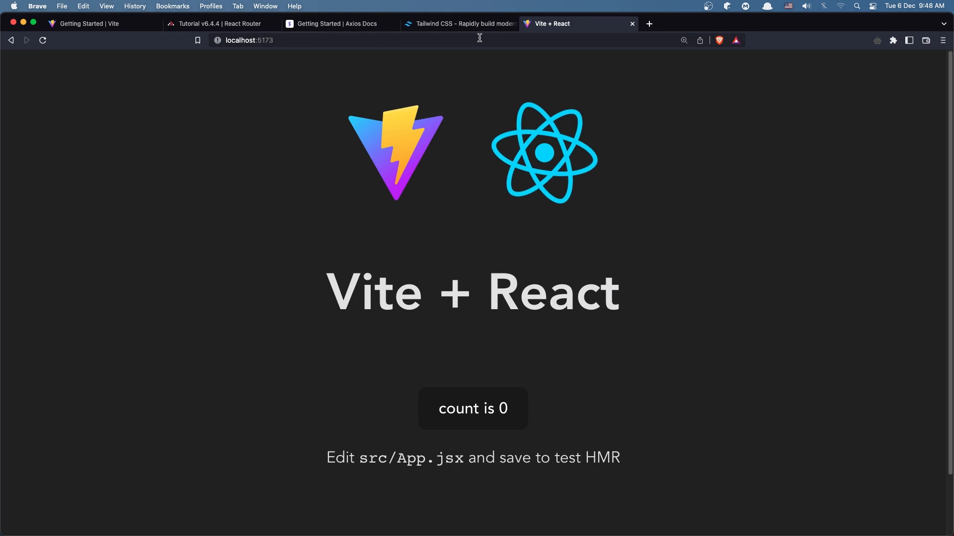
mouse_move(290, 156)
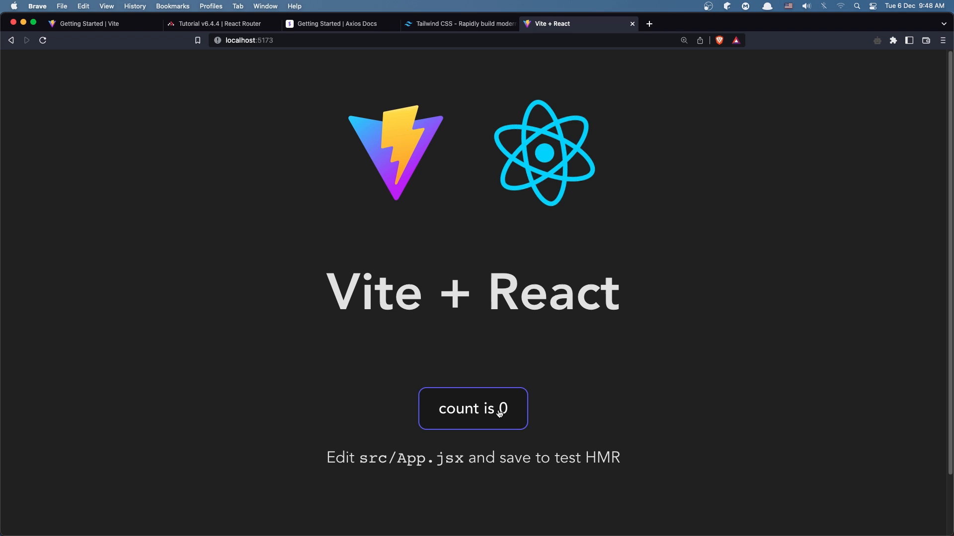
left_click(472, 408)
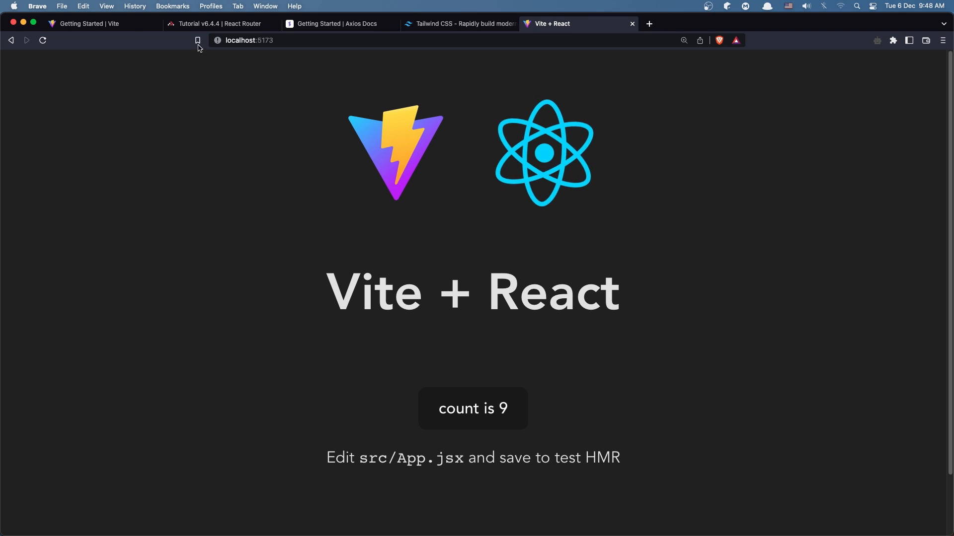
left_click(219, 24)
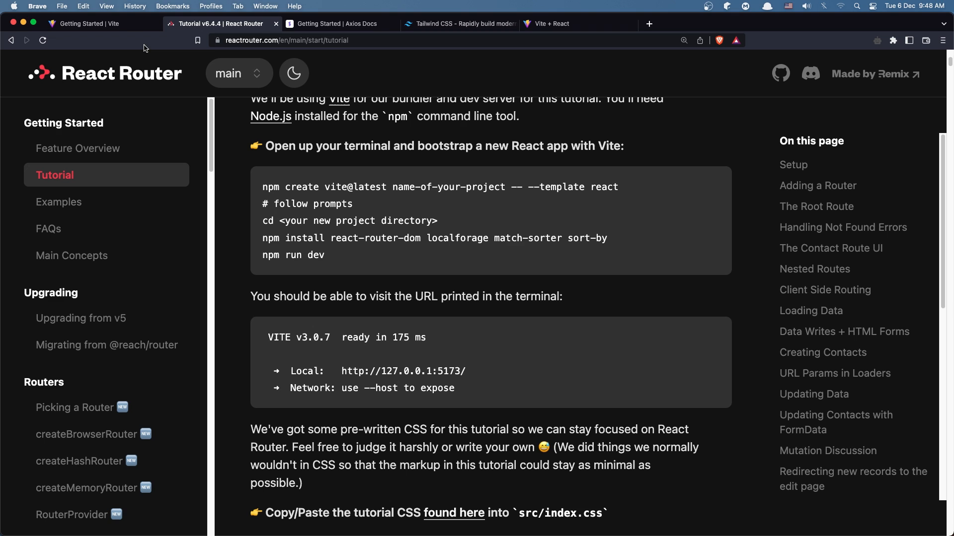
Browse the Axios and Tailwind CSS tabs, ending back on the React Router tutorial
left_click(338, 24)
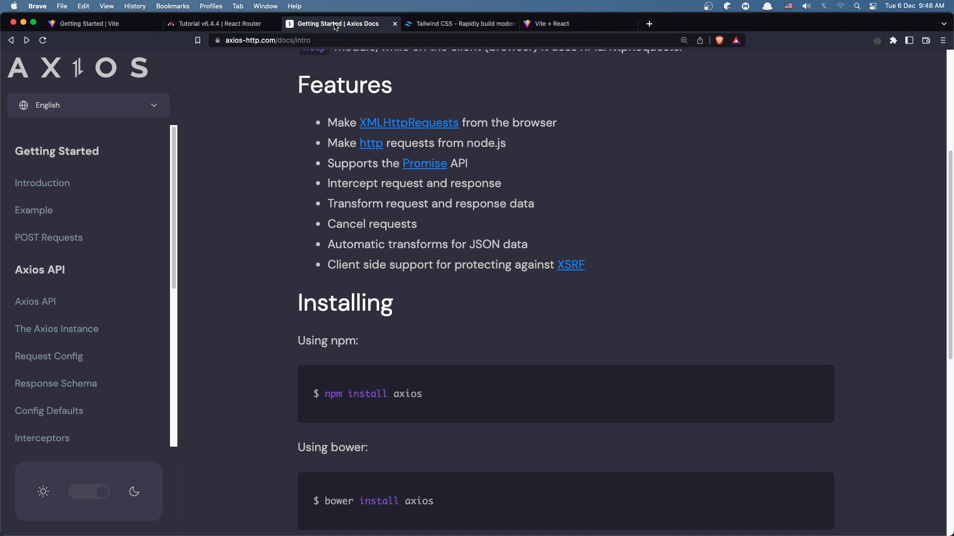
left_click(461, 23)
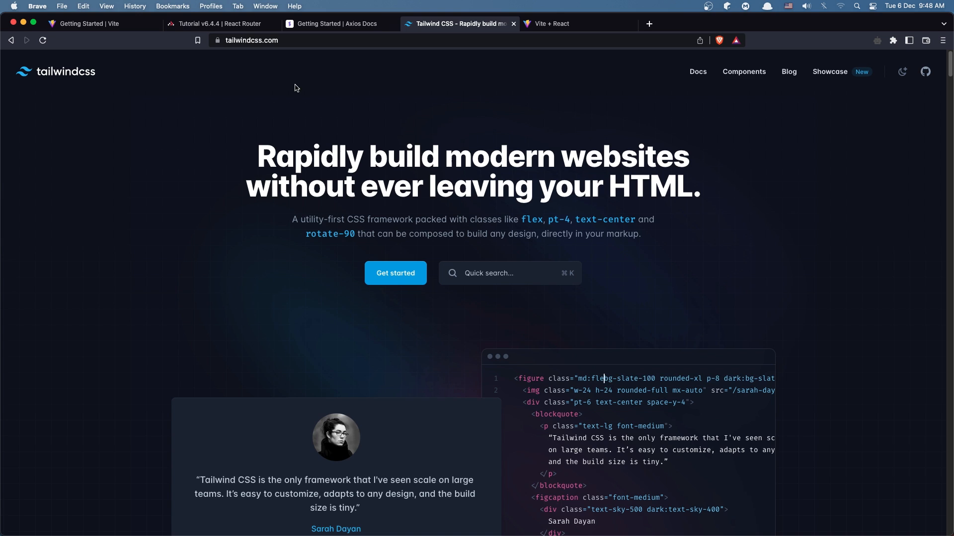
left_click(219, 24)
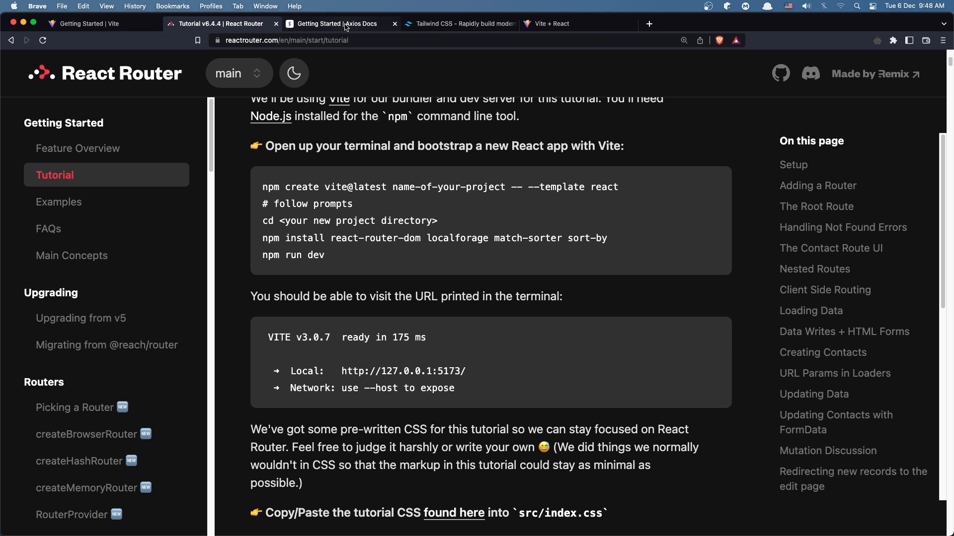
left_click(331, 24)
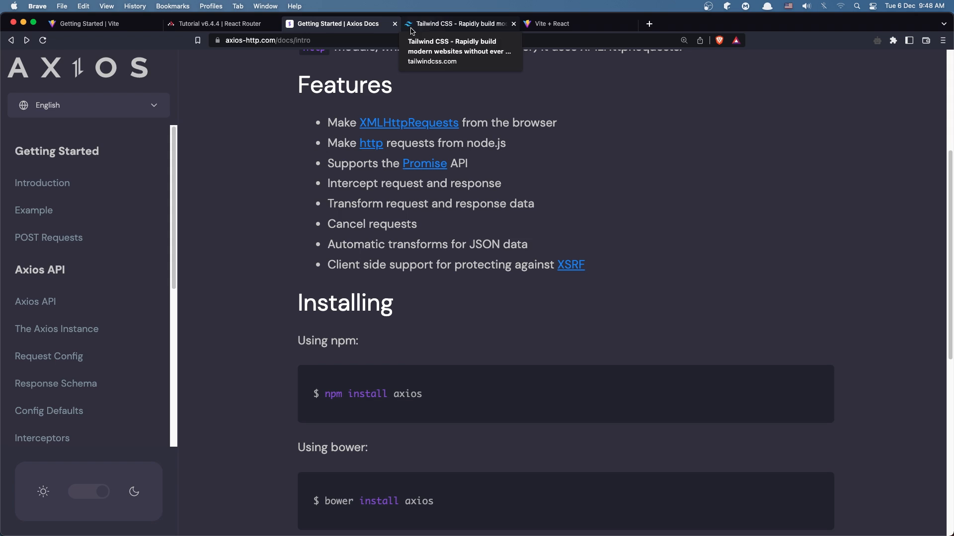
left_click(219, 24)
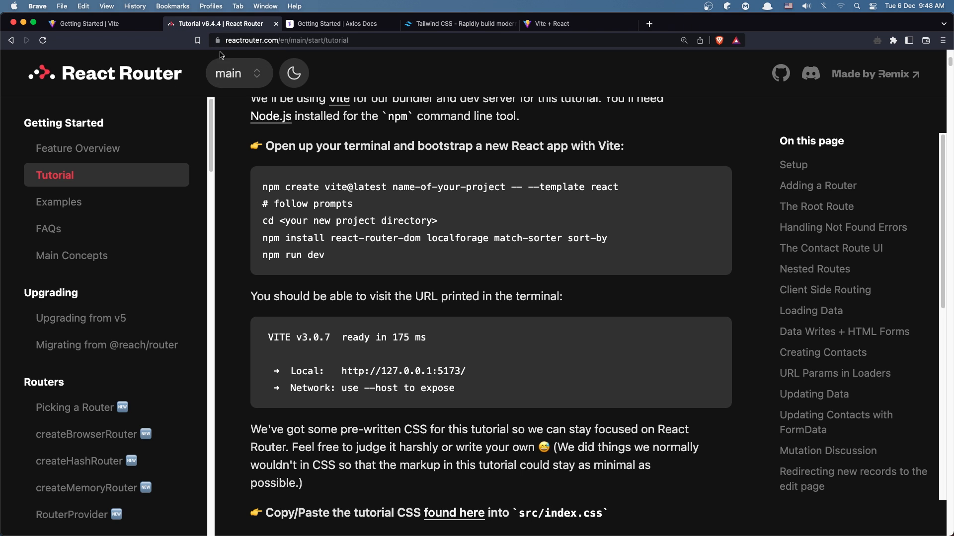
mouse_move(275, 65)
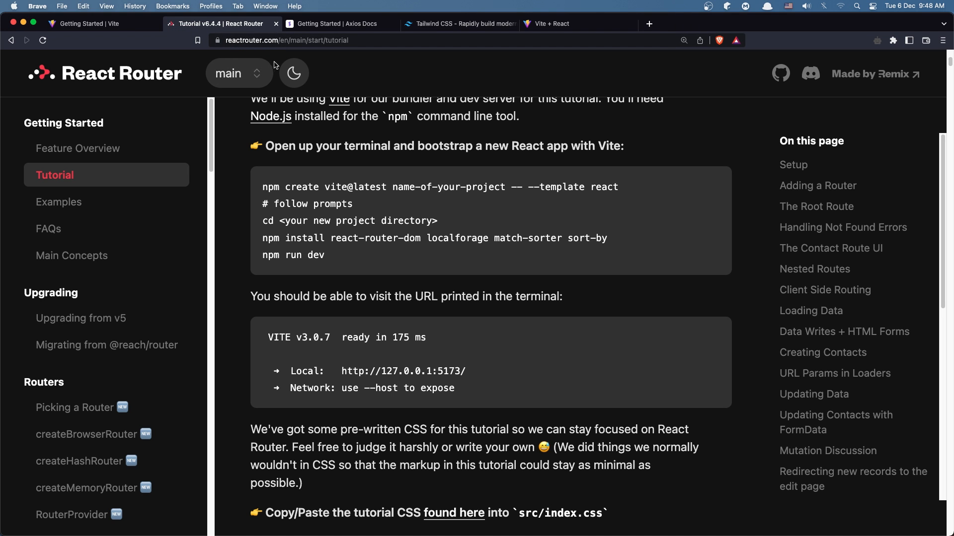
mouse_move(262, 241)
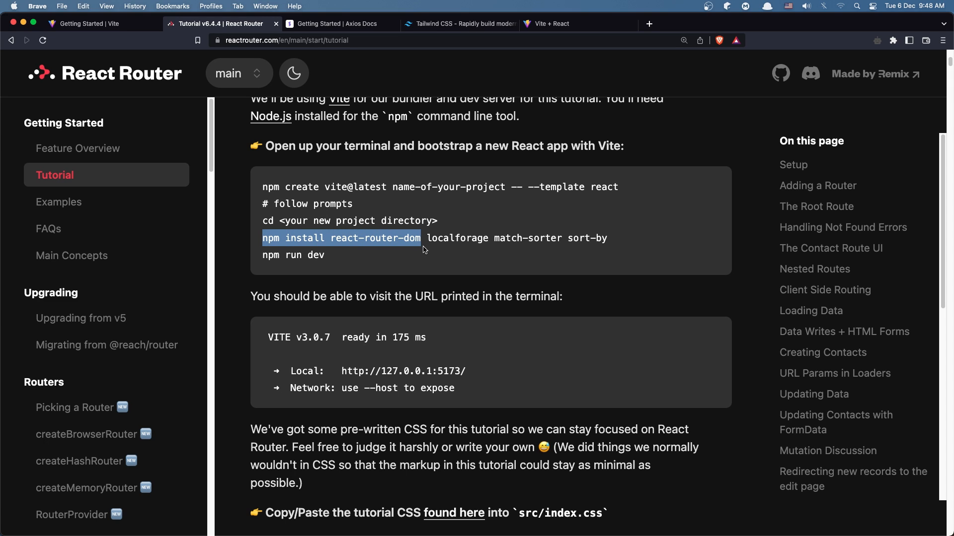
mouse_move(57, 304)
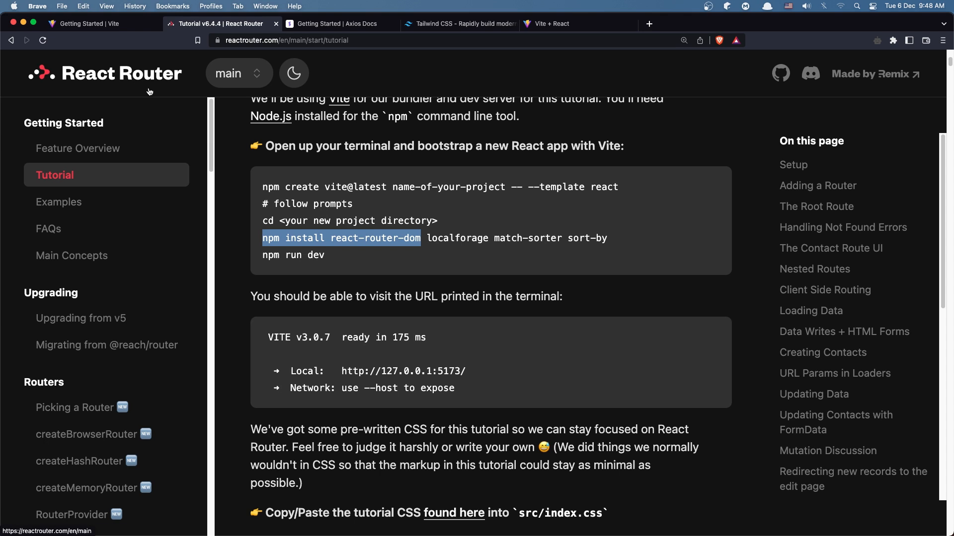
mouse_move(155, 86)
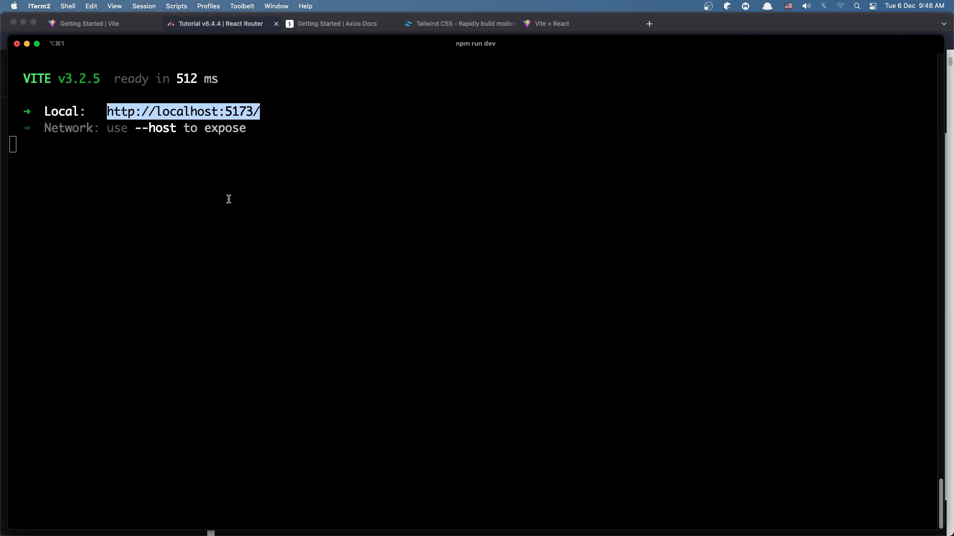
Stop the dev server and install react-router-dom
key("ctrl+c")
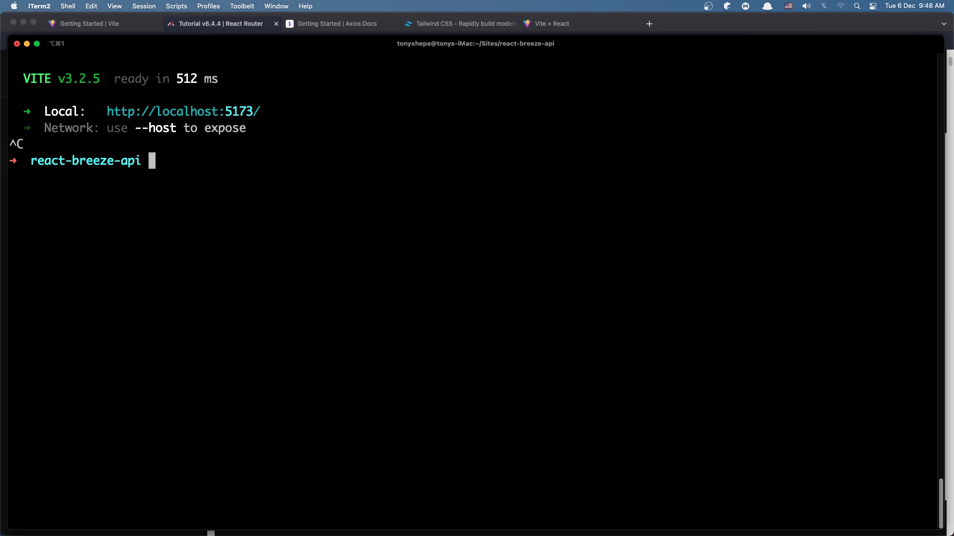
type("npm install react-router-dom")
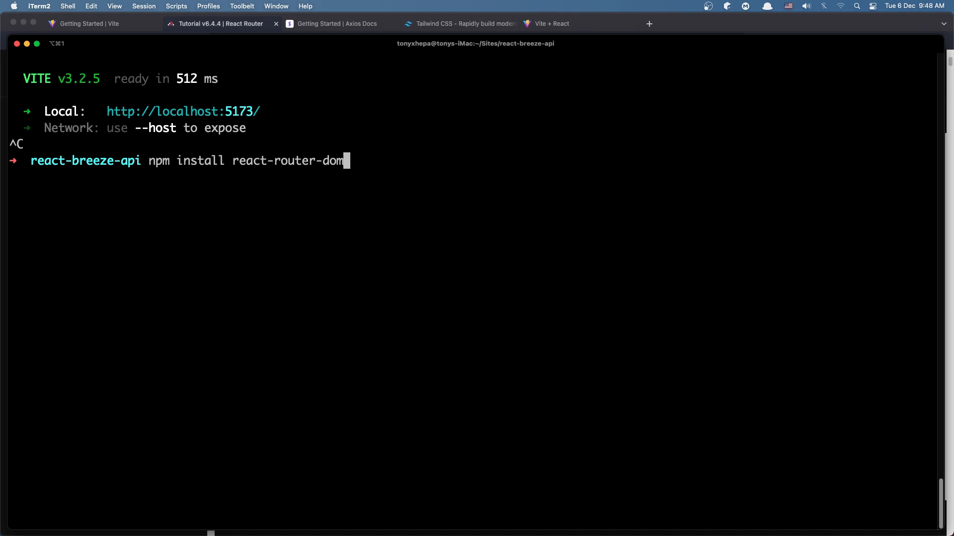
key("Return")
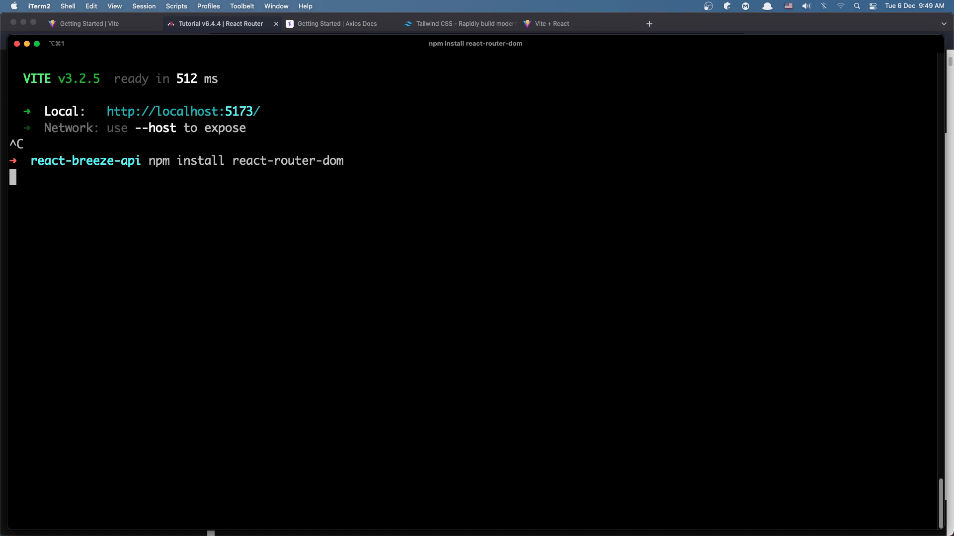
Move from the React Router tutorial to the Axios documentation installation section
left_click(220, 24)
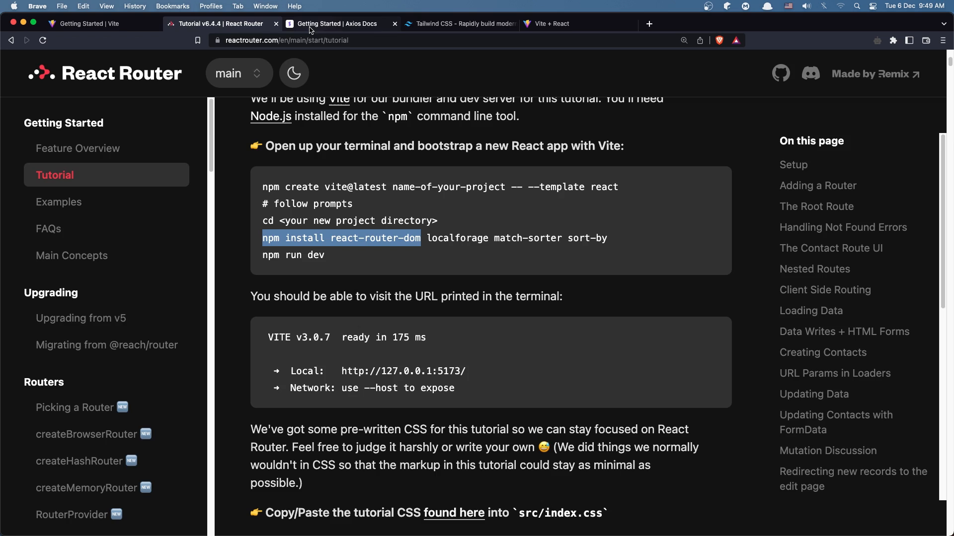
left_click(334, 23)
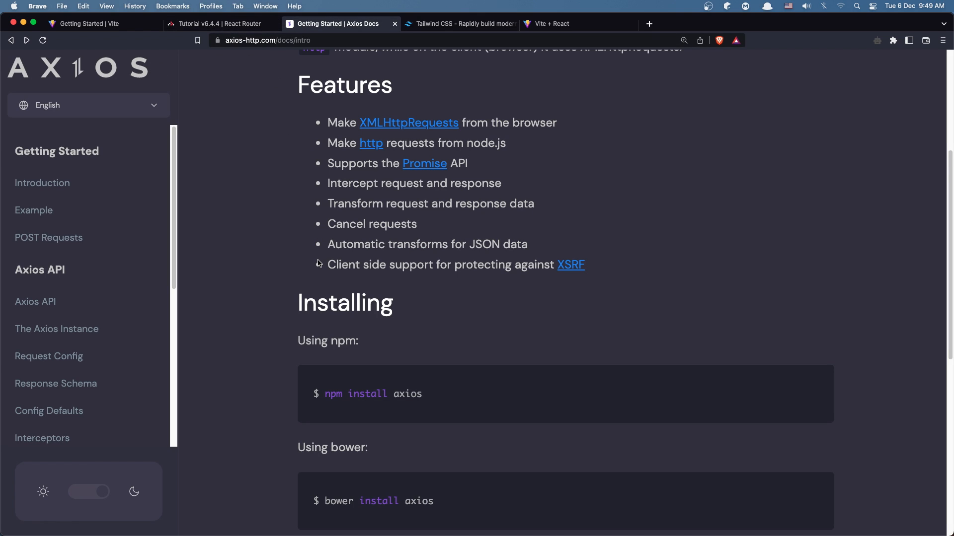
scroll("down", 3)
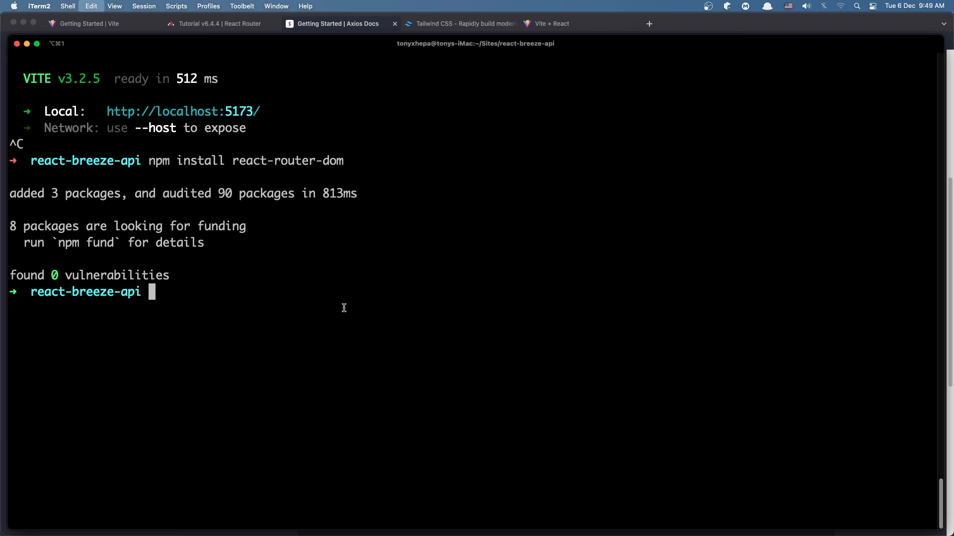
Revisit the Axios install docs, then open Tailwind CSS's framework installation guides
left_click(333, 23)
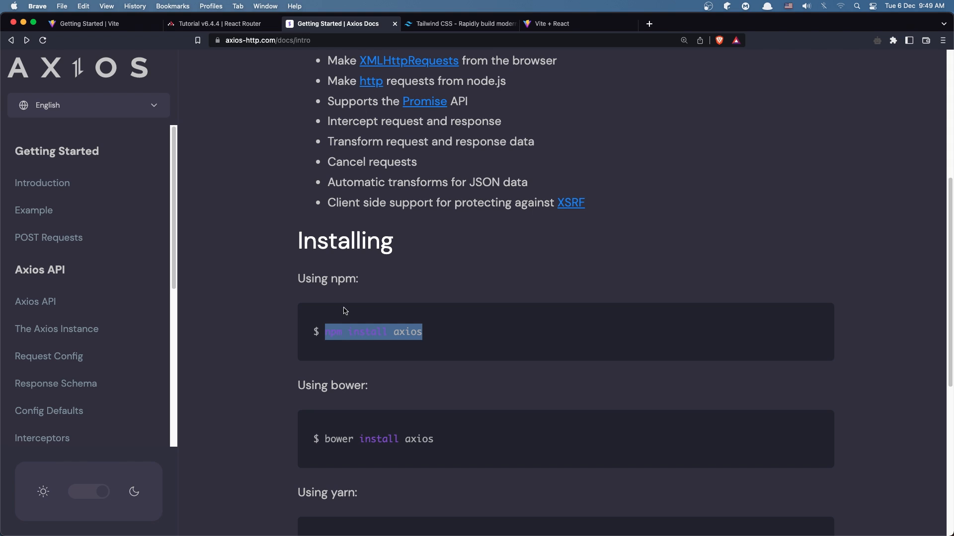
mouse_move(459, 24)
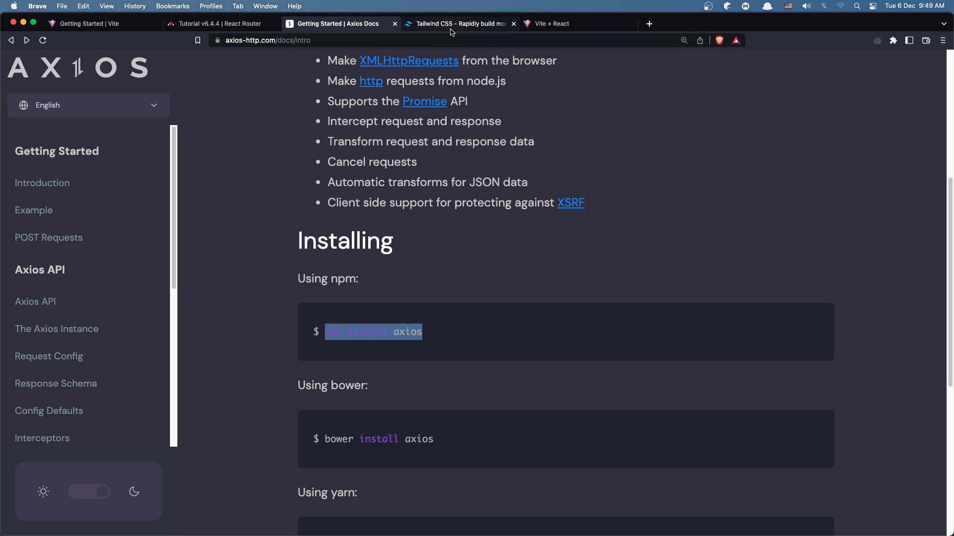
left_click(458, 24)
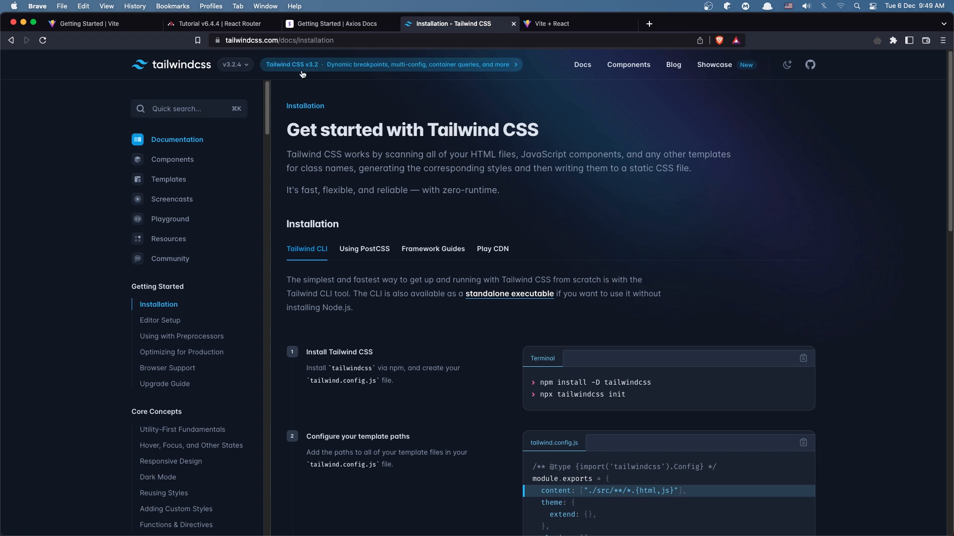
mouse_move(426, 216)
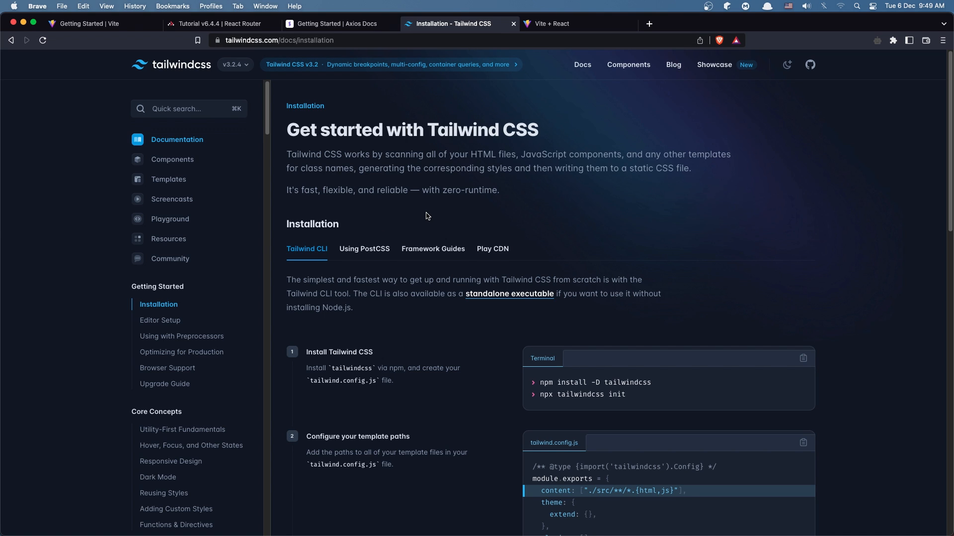
scroll("down", 3)
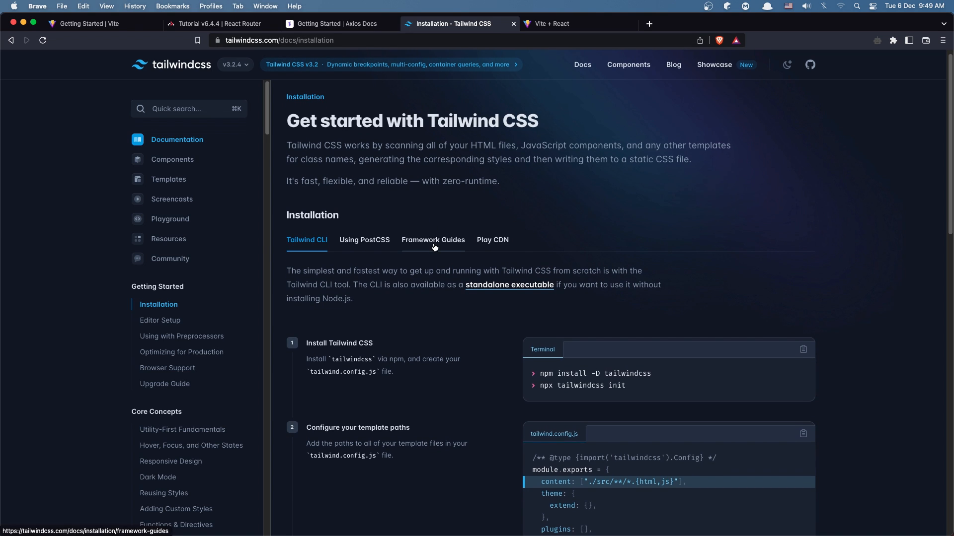
left_click(433, 239)
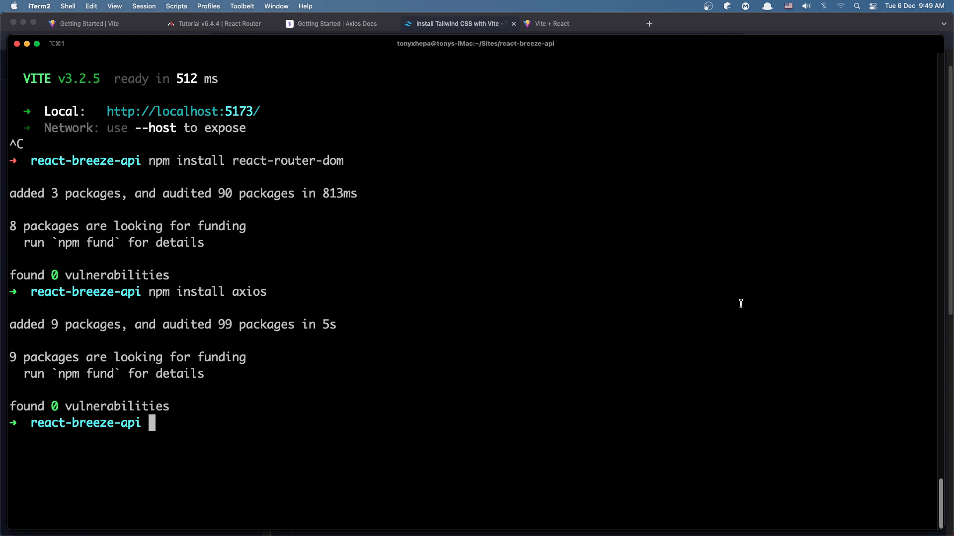
Install tailwindcss, postcss and autoprefixer as dev dependencies, then revisit the Tailwind Vite guide
type("npm install -D tailwindcss postcss autoprefixer")
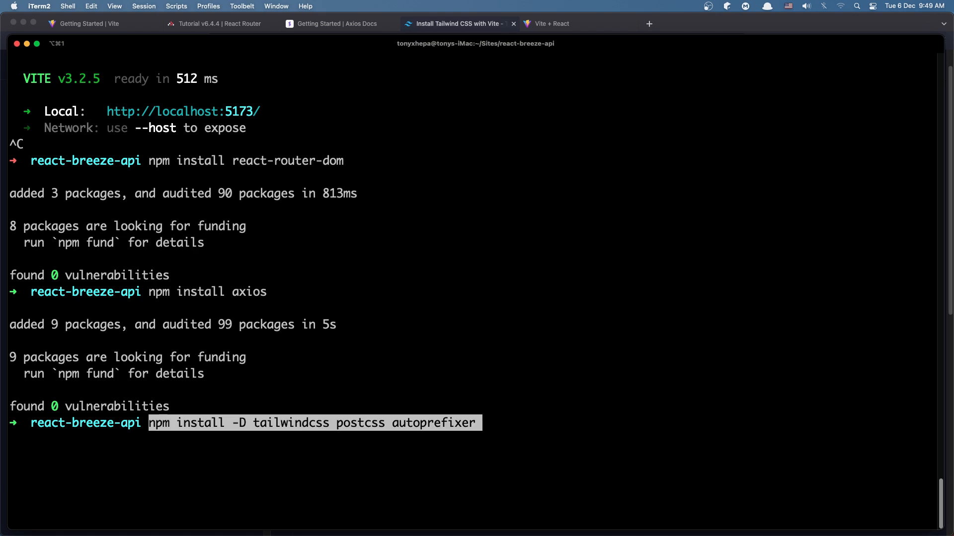
key("Return")
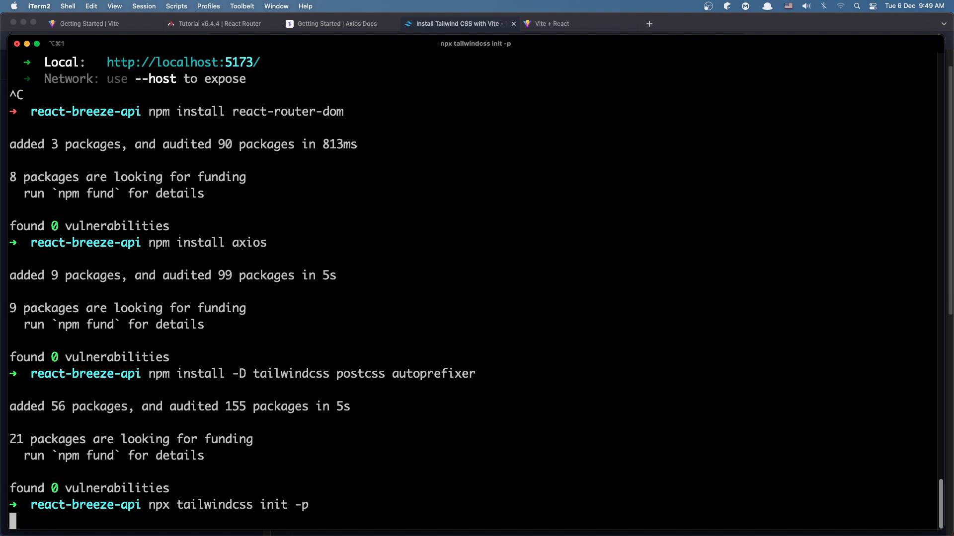
left_click(456, 24)
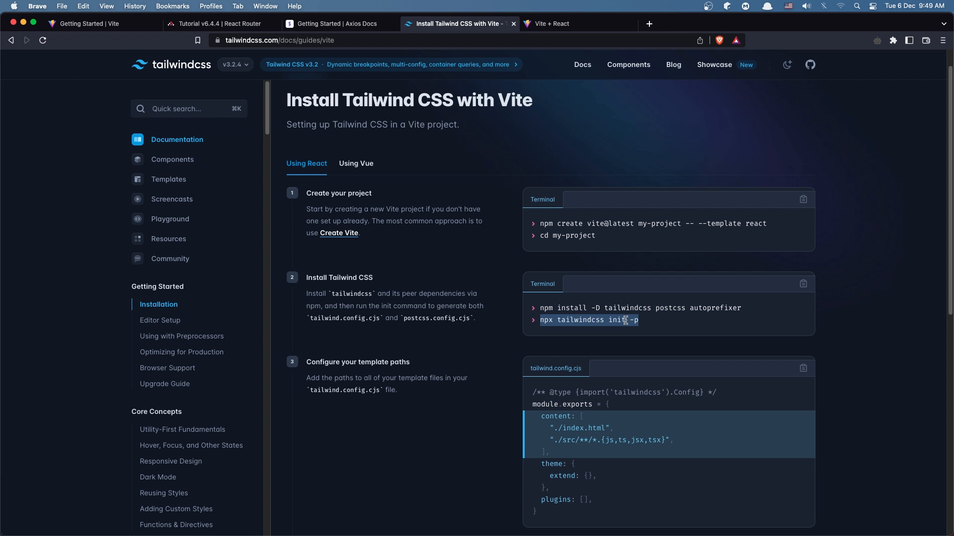
scroll("down", 3)
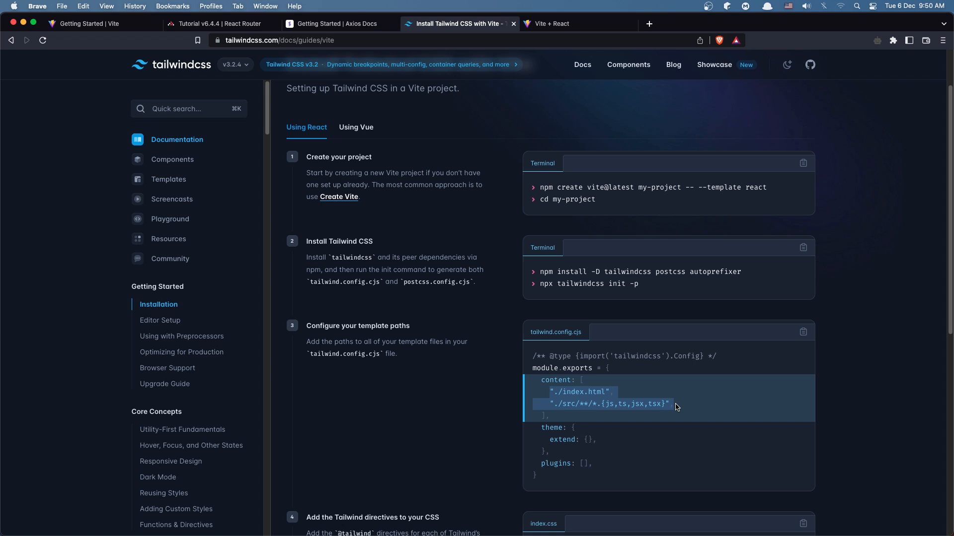
mouse_move(675, 407)
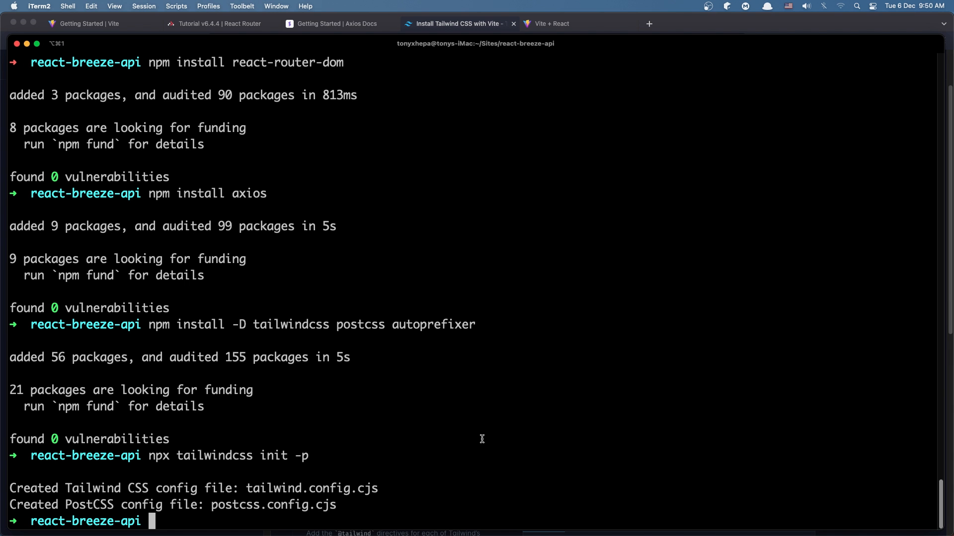
Open the project in VS Code and set Tailwind content to "./index.html" and "./src/**/*.{js,ts,jsx,tsx}"
type("cod")
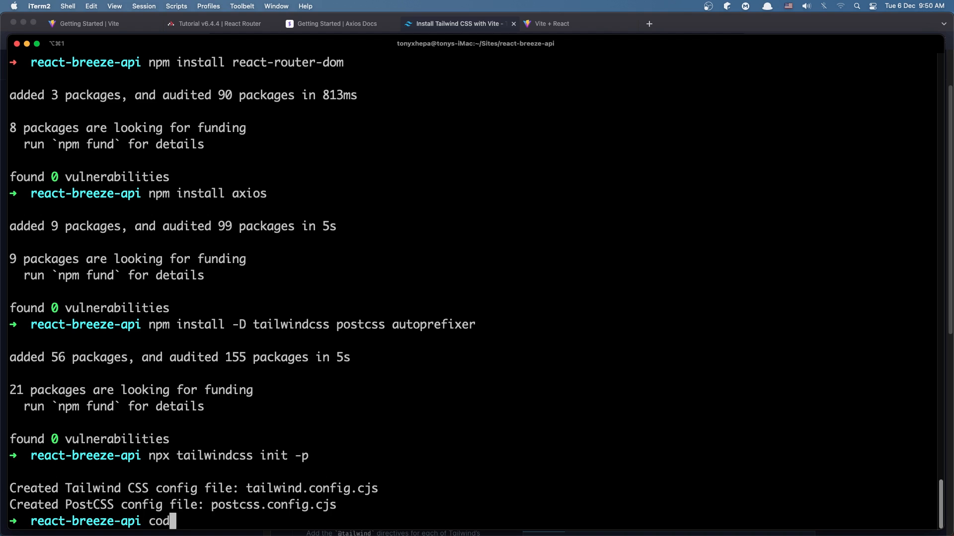
key("Return")
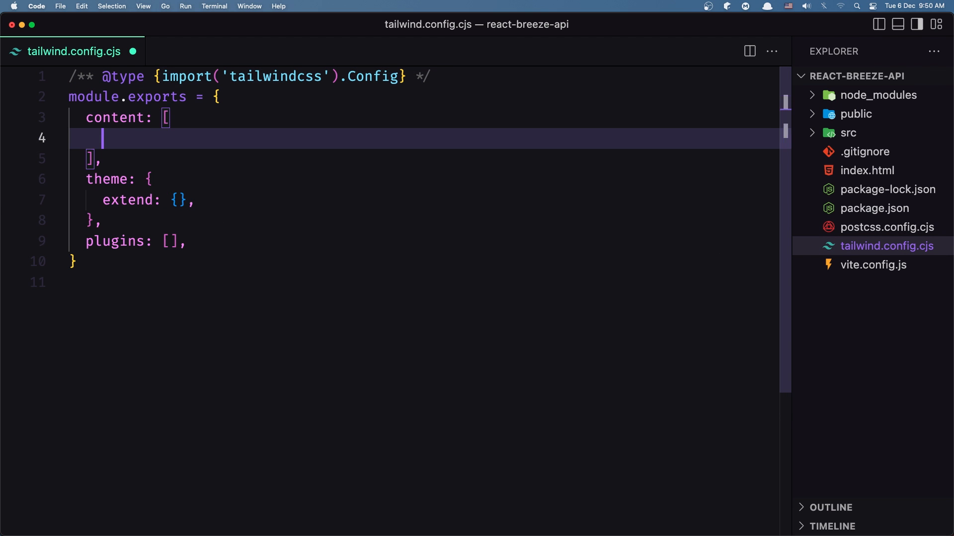
type("\"./index.html\", \"./src/**/*.{js,ts,jsx,tsx}\"")
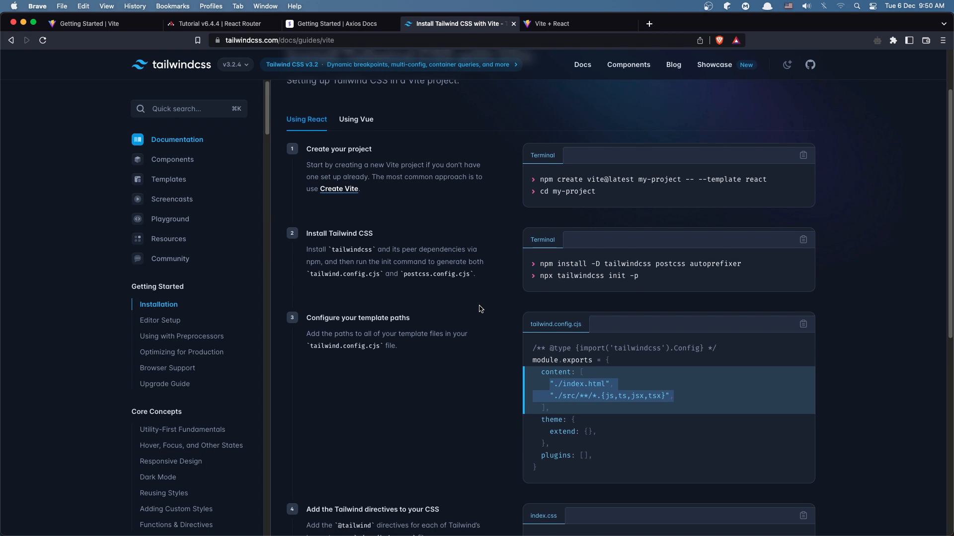
scroll("down", 3)
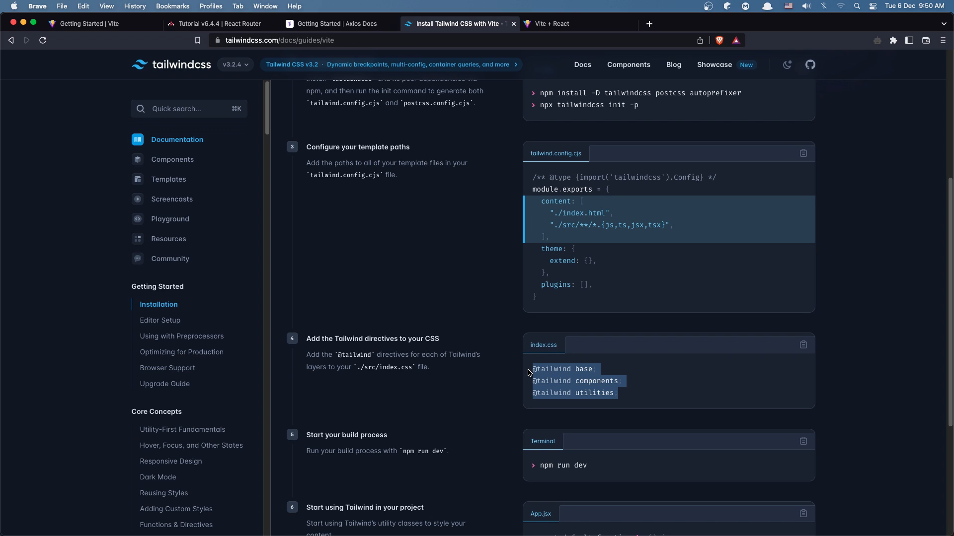
mouse_move(667, 387)
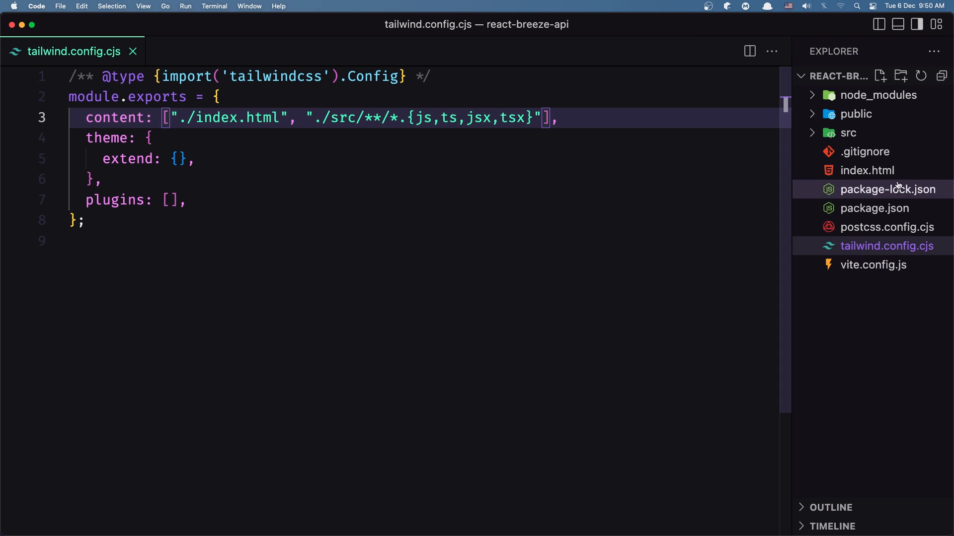
left_click(848, 133)
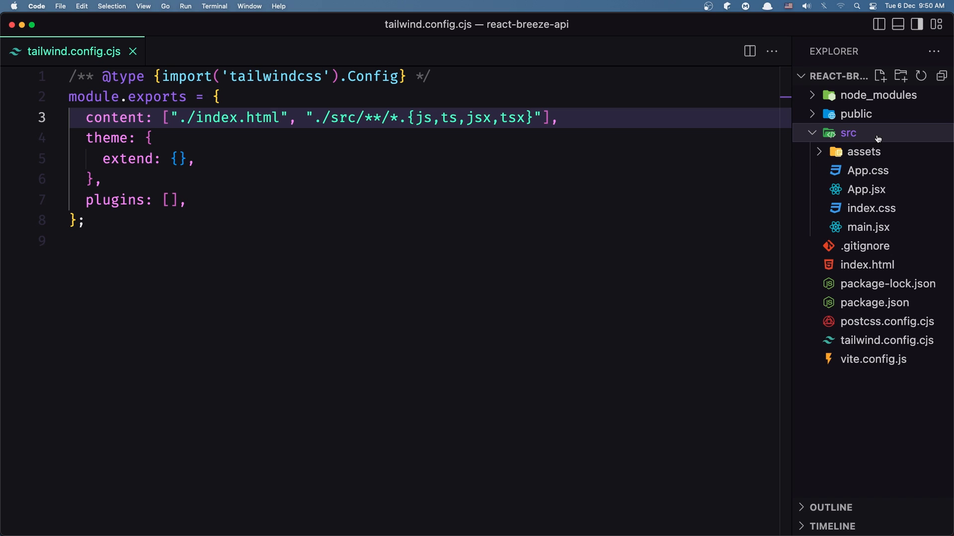
left_click(870, 208)
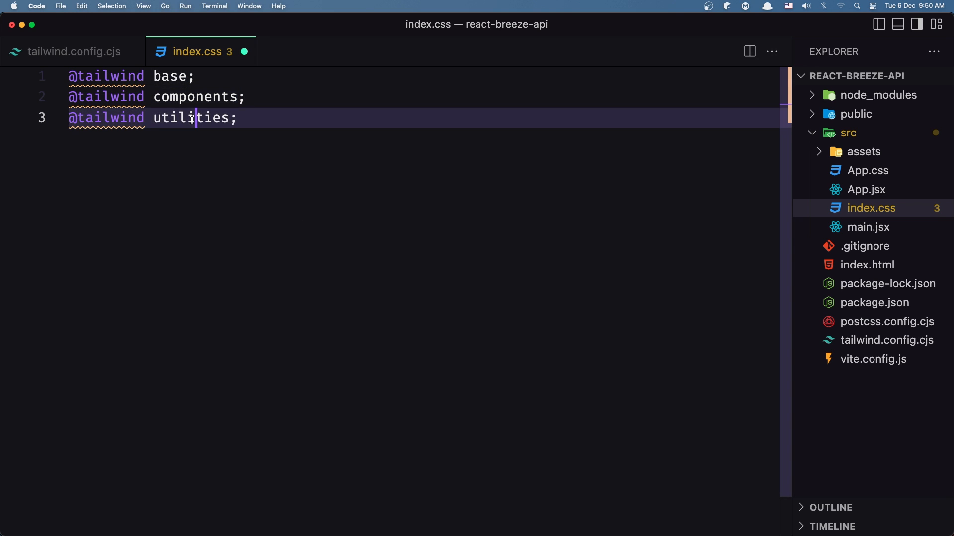
left_click(885, 340)
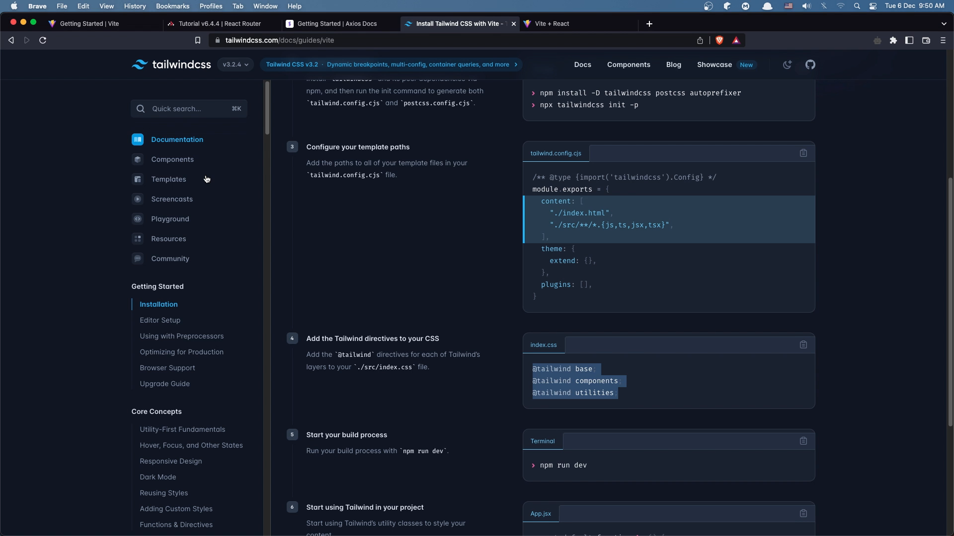
scroll("down", 3)
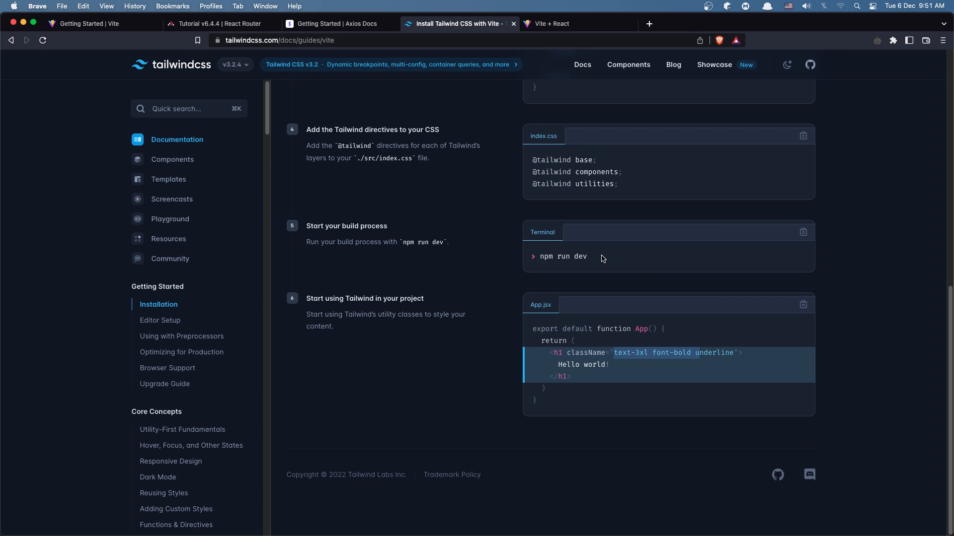
mouse_move(595, 264)
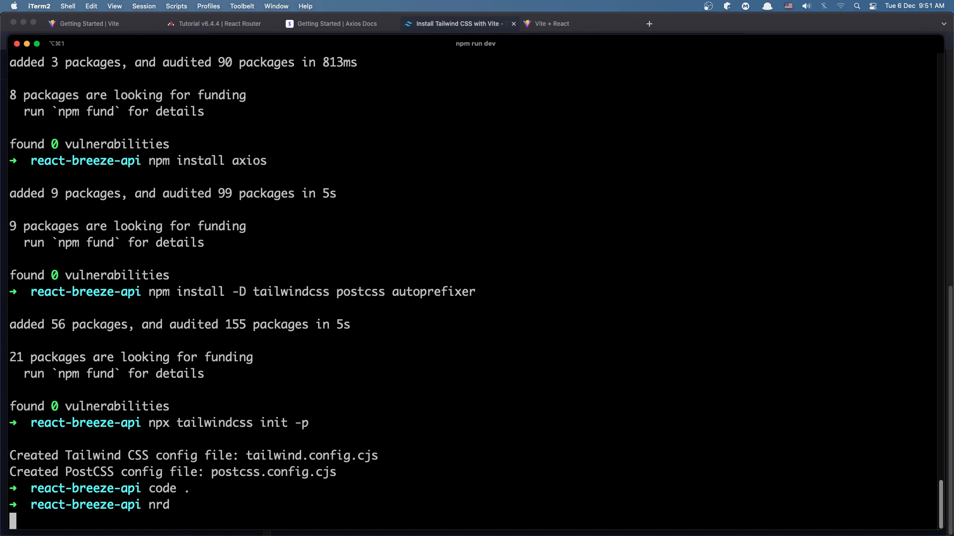
Start the Vite dev server and click the counter on localhost:5173 in Brave up to 6
key("Return")
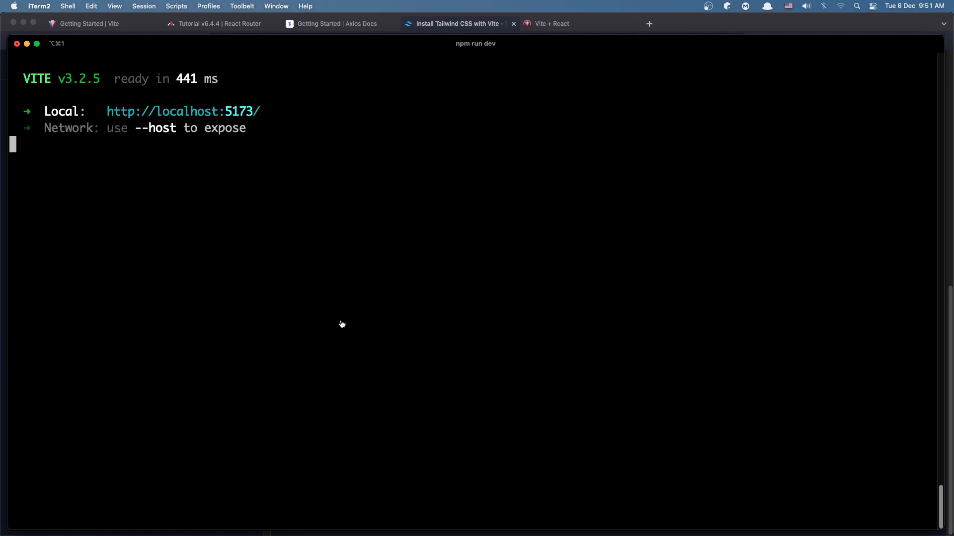
left_click(550, 24)
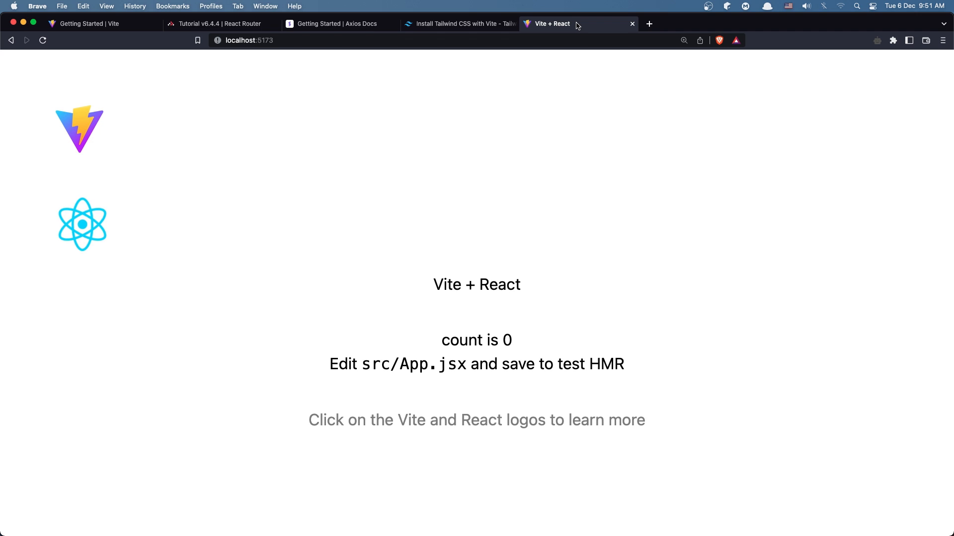
mouse_move(439, 345)
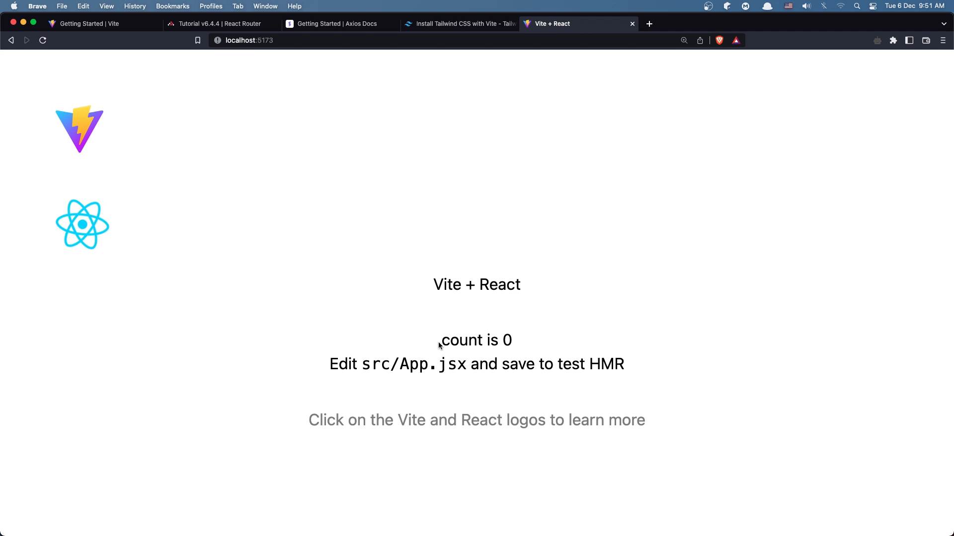
double_click(477, 284)
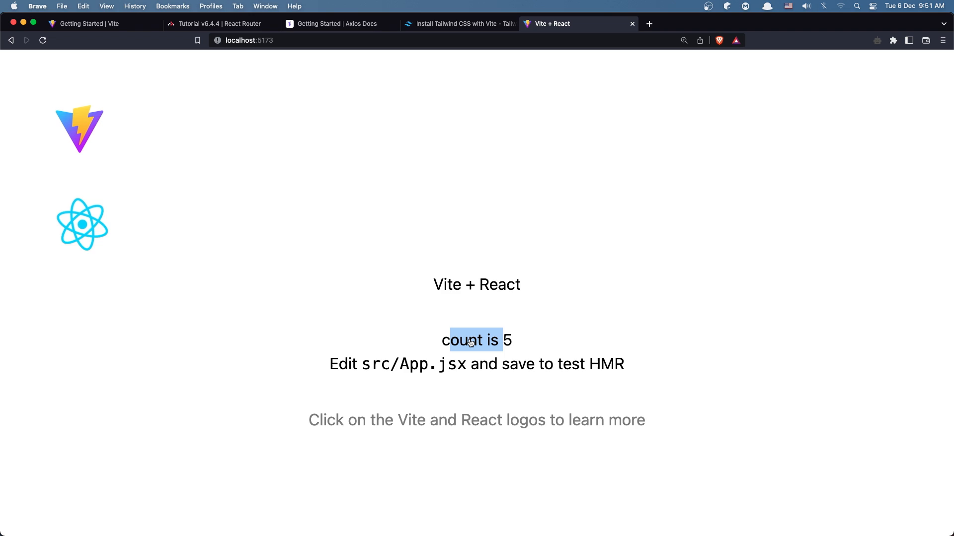
left_click(82, 224)
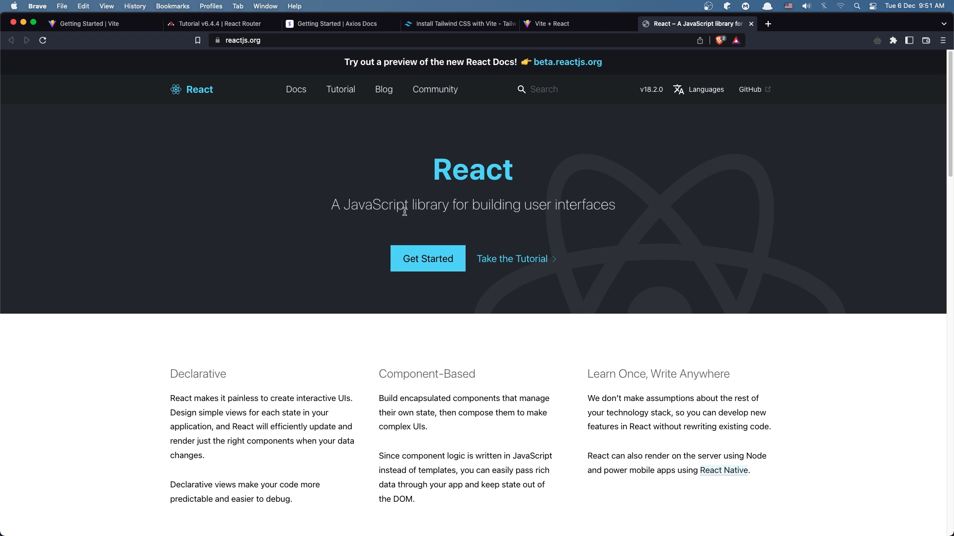
left_click(574, 24)
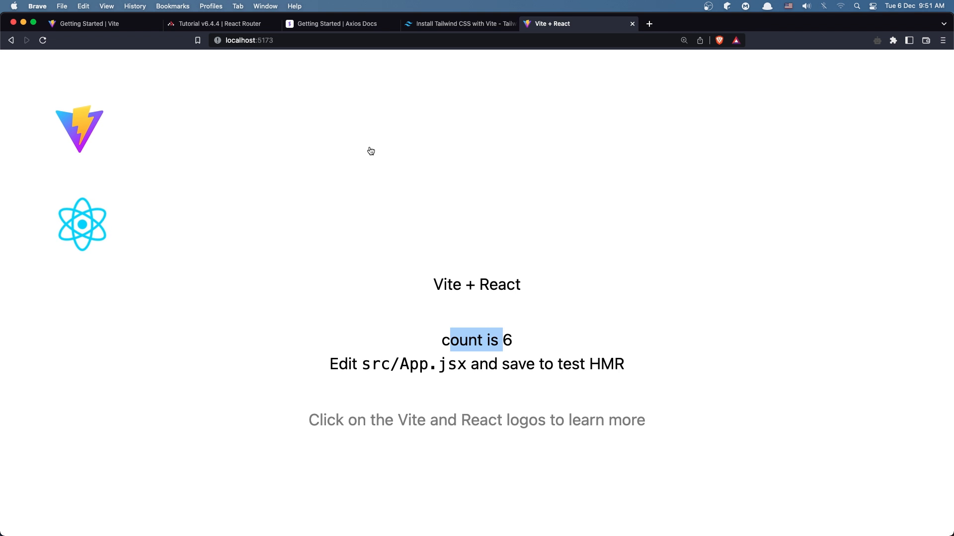
mouse_move(547, 32)
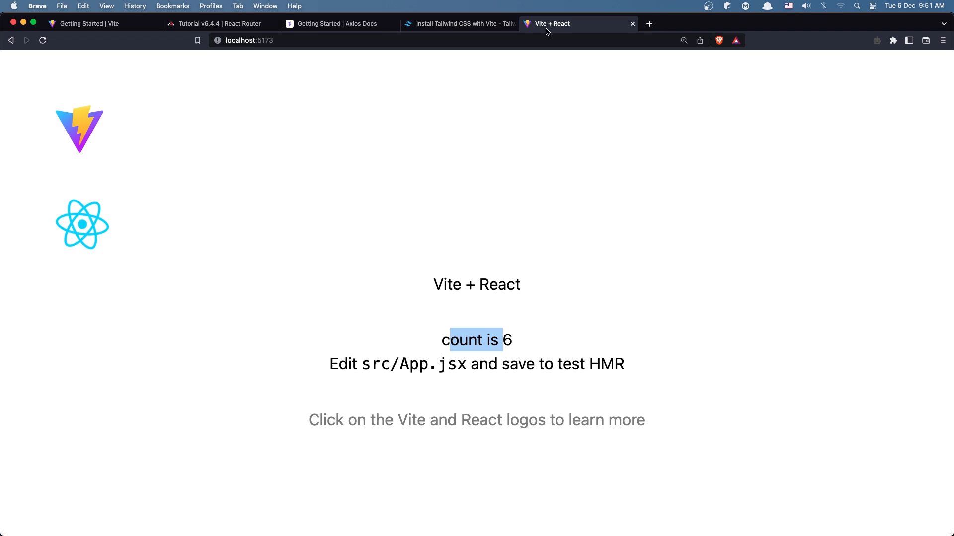
mouse_move(179, 150)
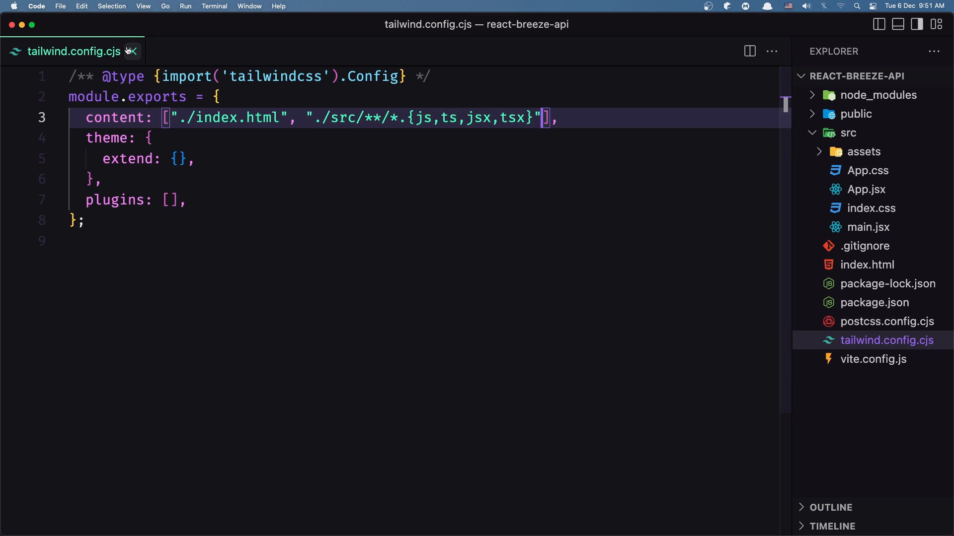
Delete App.css from src, then open App.jsx at its import lines
right_click(866, 171)
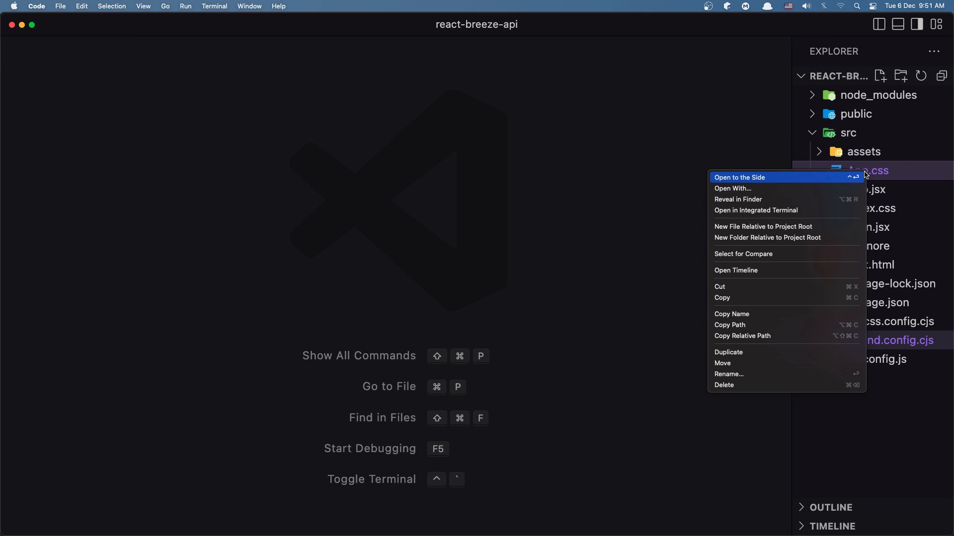
mouse_move(725, 385)
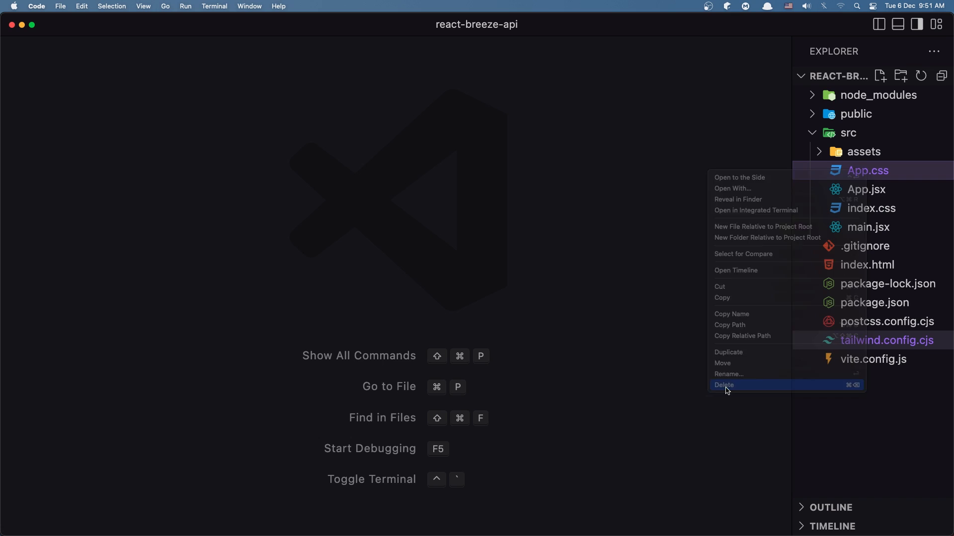
left_click(724, 384)
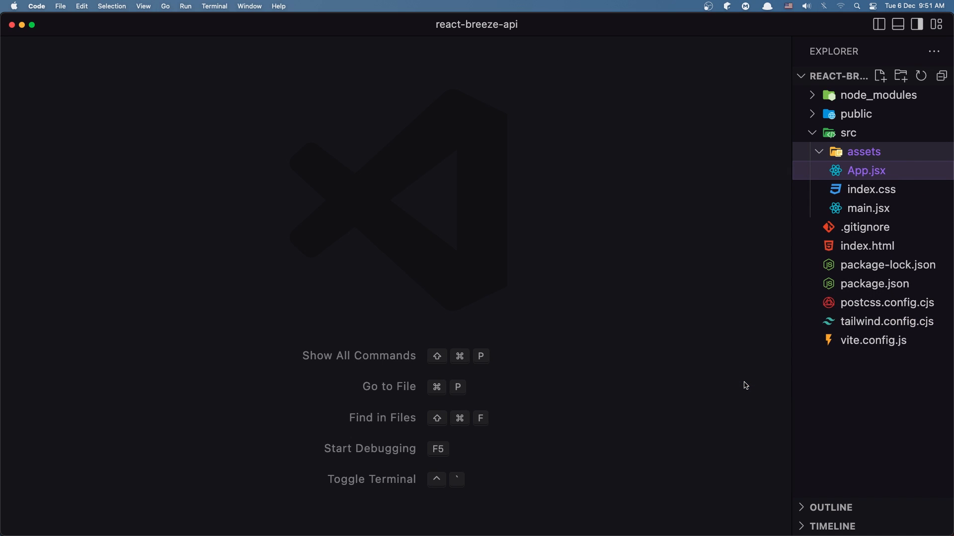
mouse_move(840, 175)
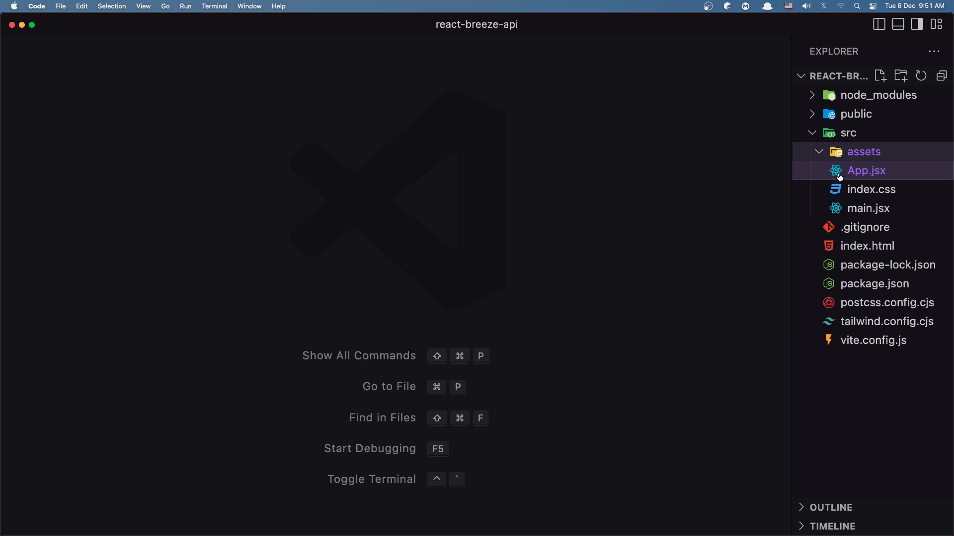
left_click(866, 170)
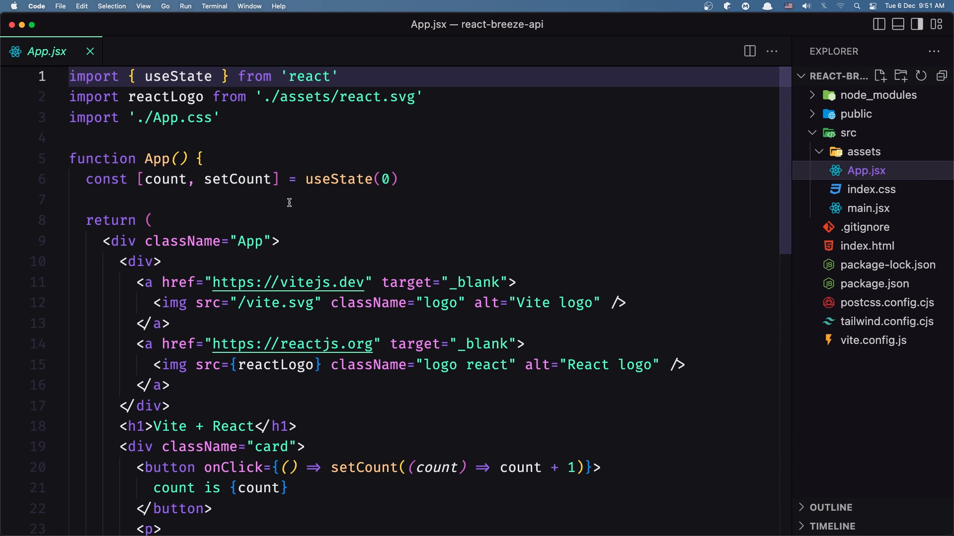
left_click(222, 118)
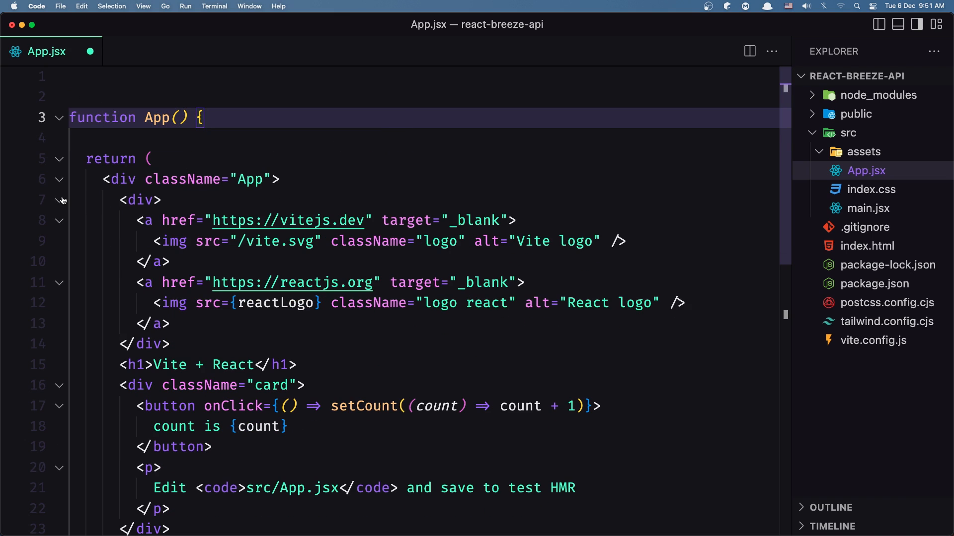
Replace App.jsx's boilerplate with a max-w-6xl mx-auto div holding <h1>Welcome</h1>, then save
left_click(59, 200)
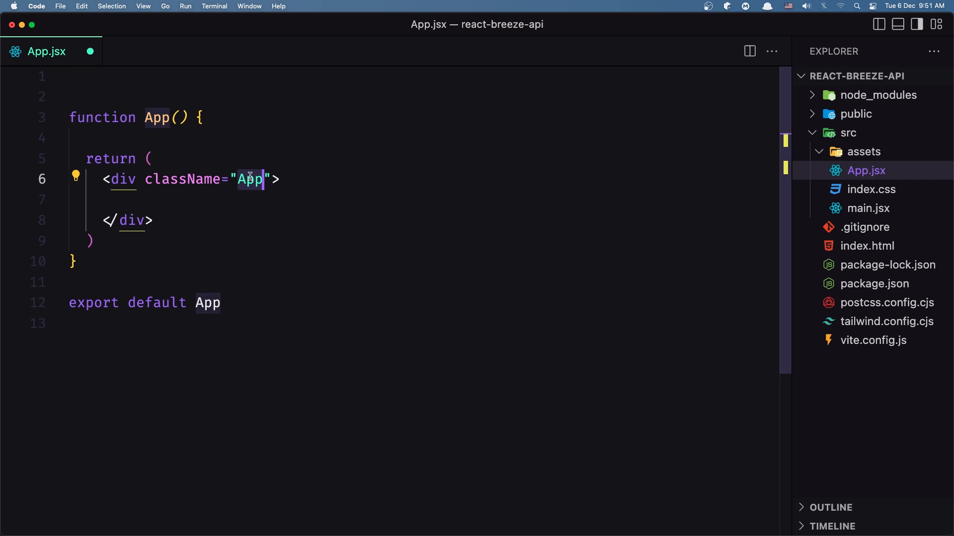
type("max")
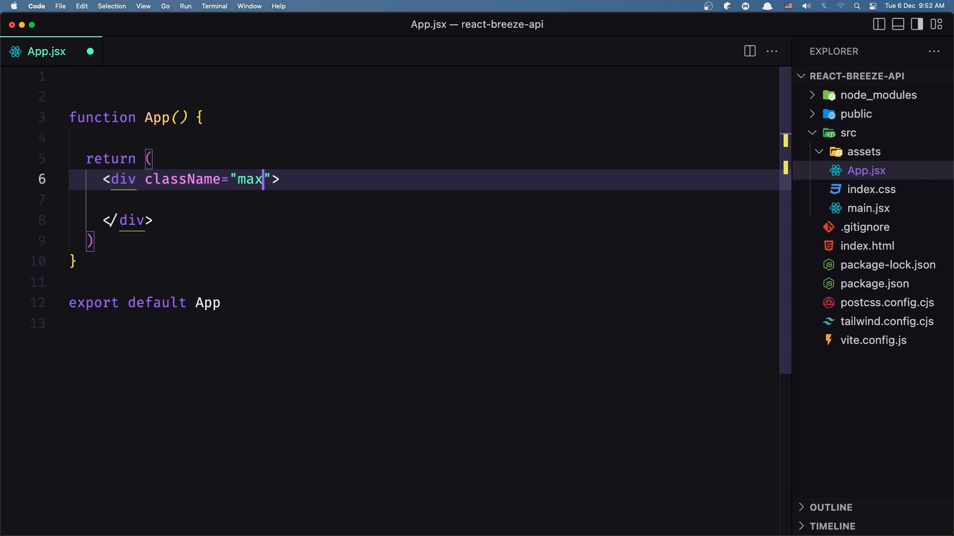
type("-w-6xl mx-auto")
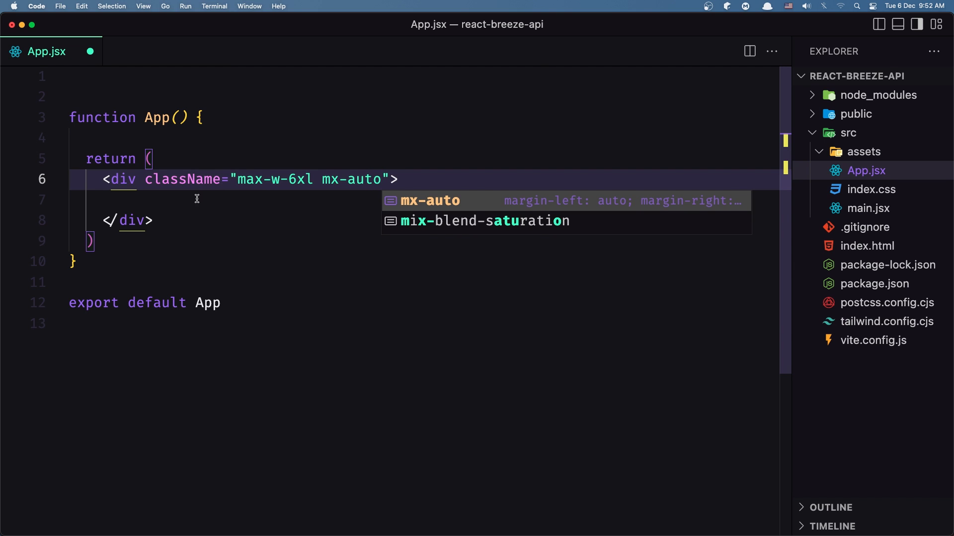
type("<h1>Welc</h1>")
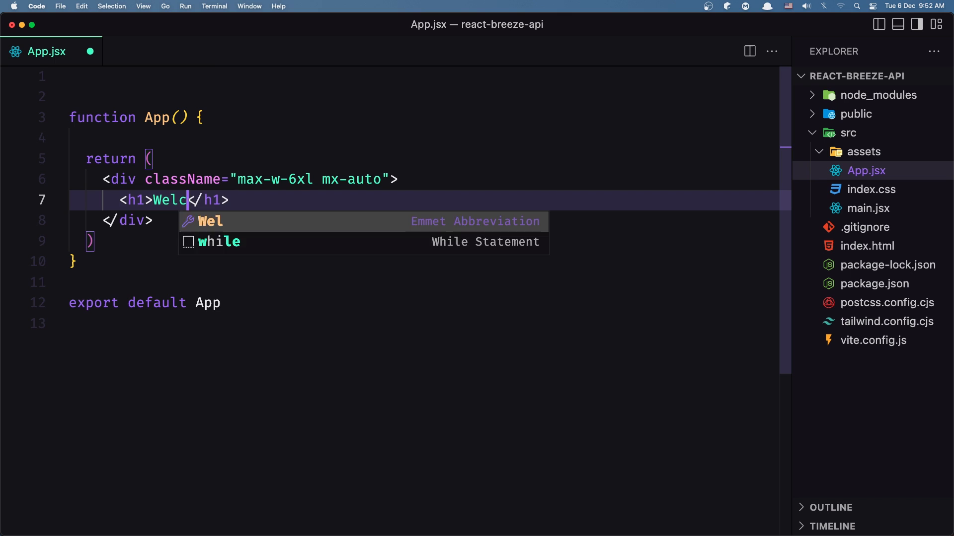
type("ome")
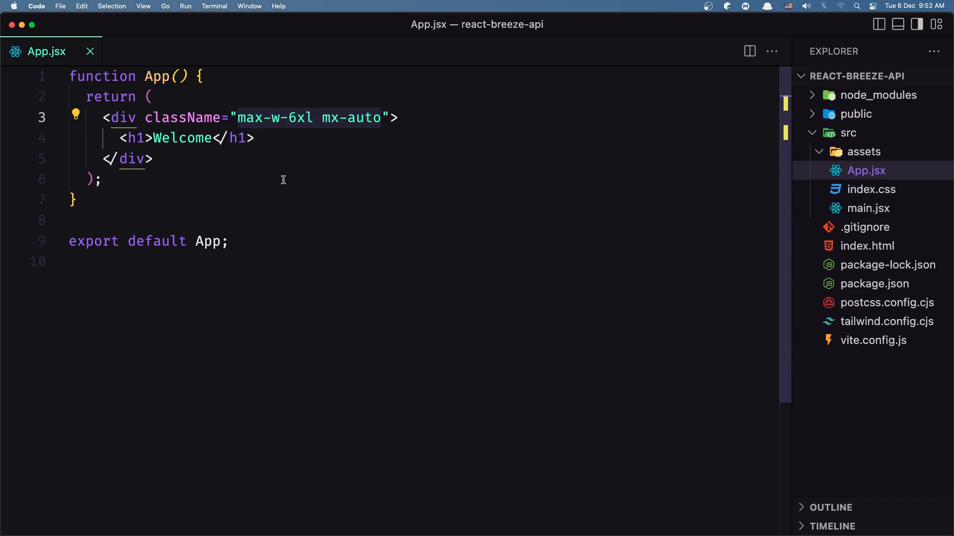
left_click(282, 179)
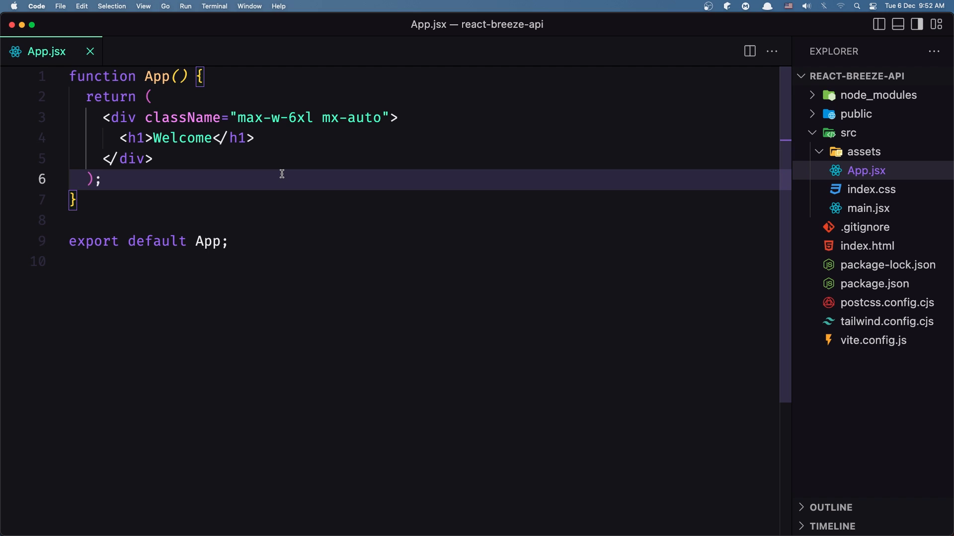
mouse_move(680, 84)
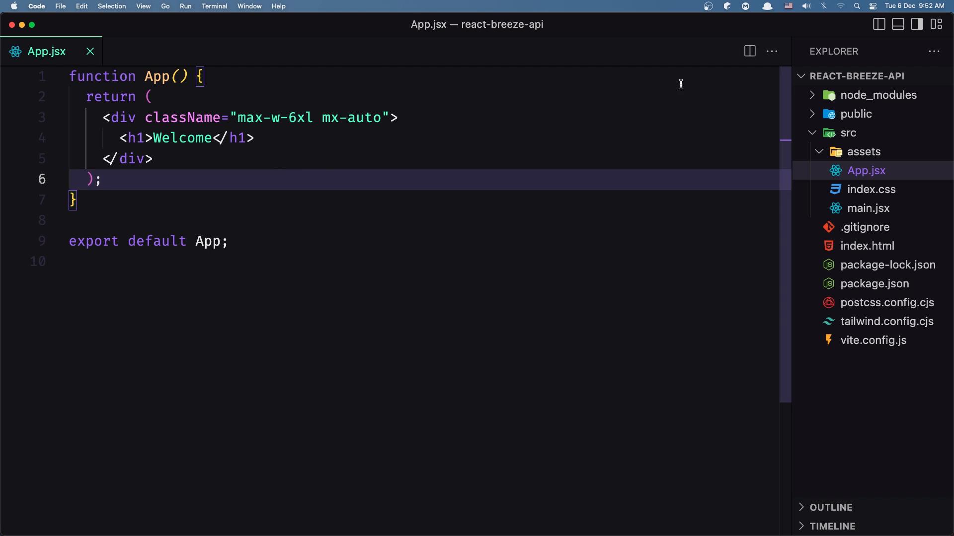